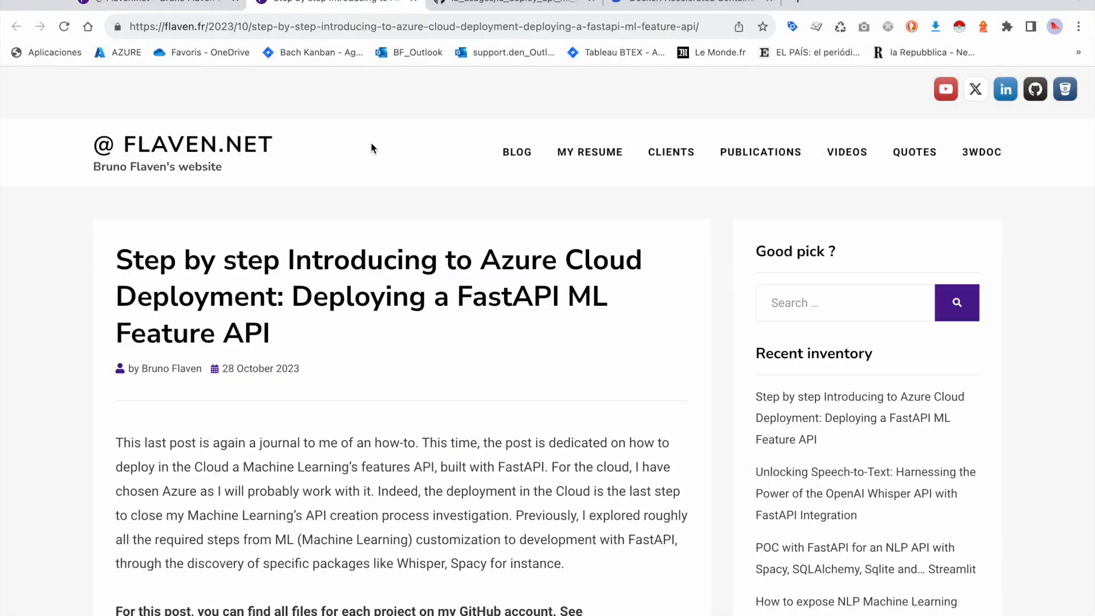
mouse_move(397, 244)
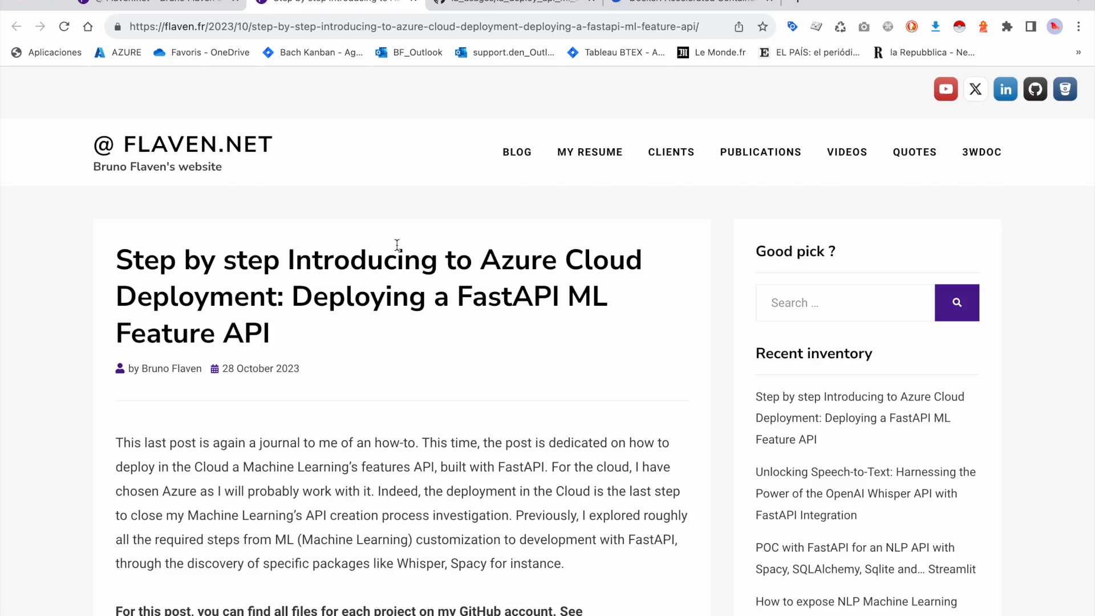
mouse_move(673, 36)
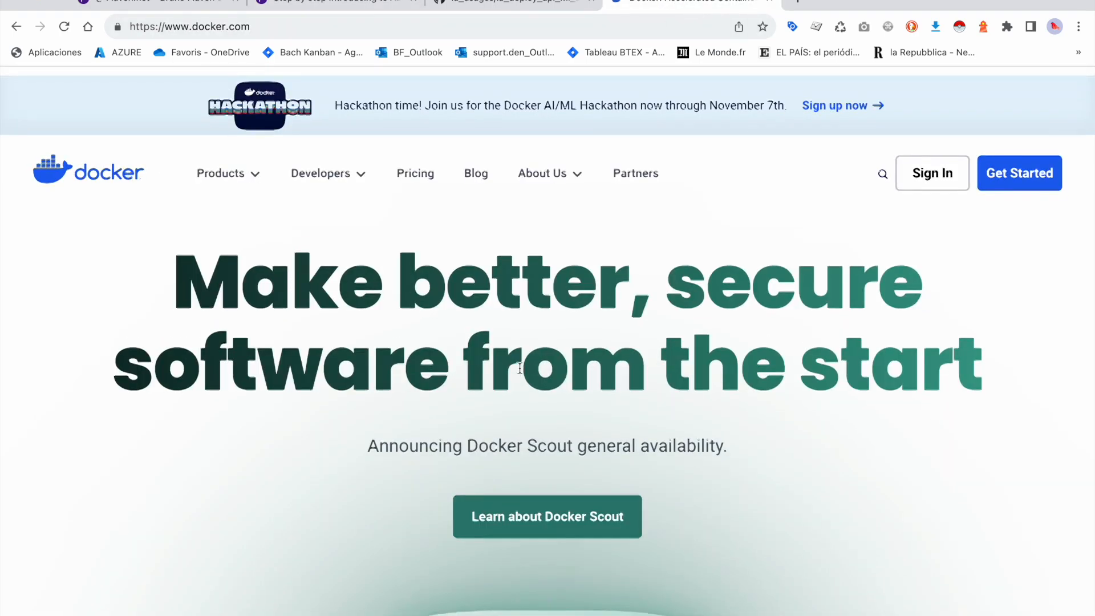
Show Docker's Products menu on the docker.com tab.
left_click(220, 173)
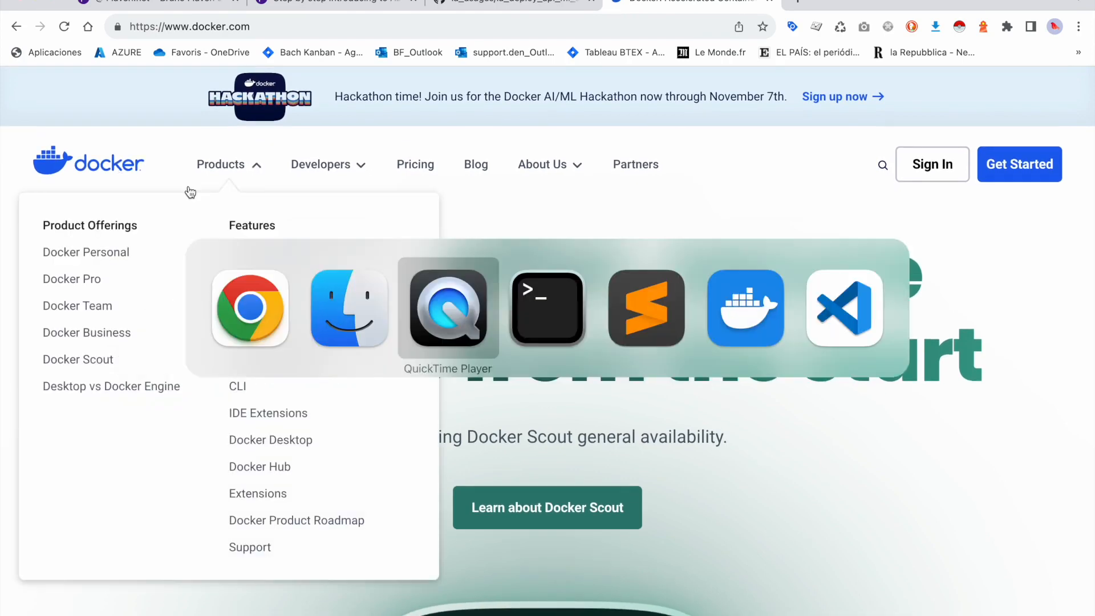
mouse_move(250, 310)
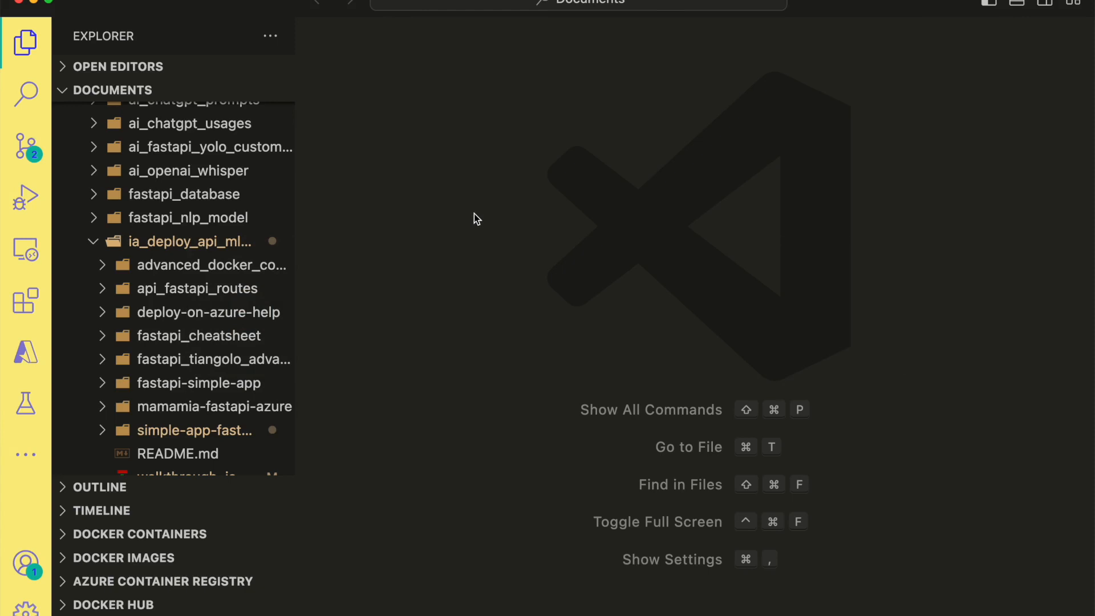
Leave the ia_deploy Explorer tree and switch over to Terminal.
key("cmd+tab")
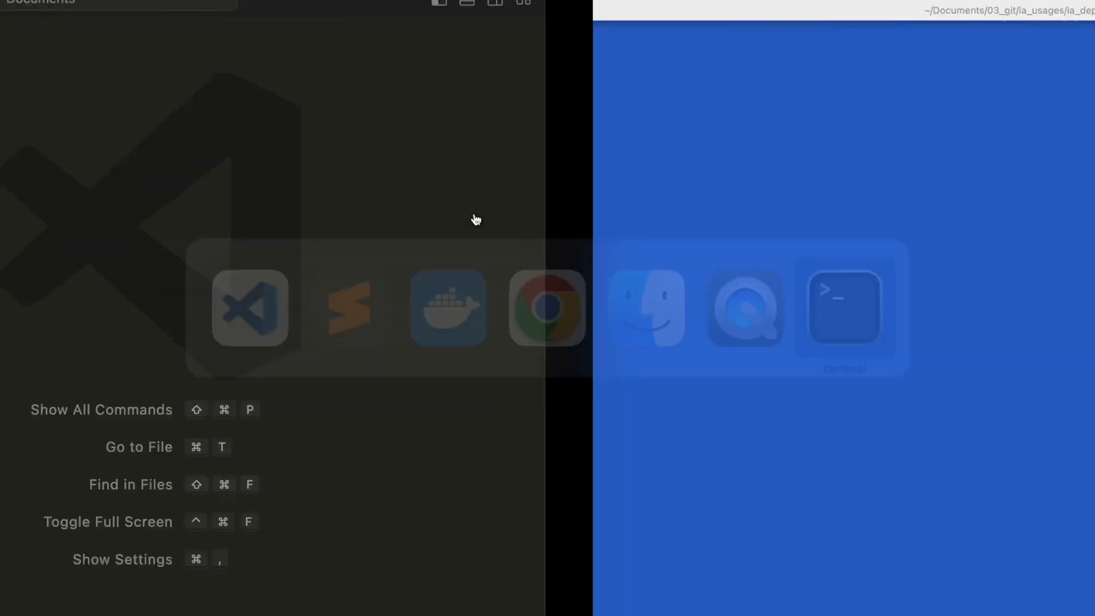
List the app folder's files (Dockerfile, main.py, README.md, requirements.txt) with ls -l.
left_click(843, 308)
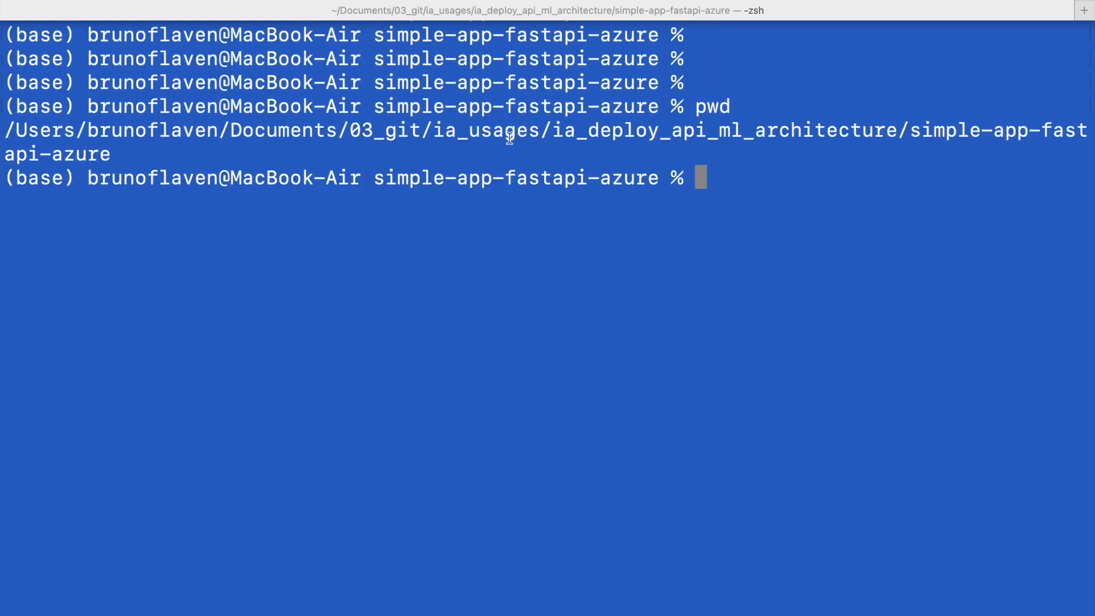
type("ls -l")
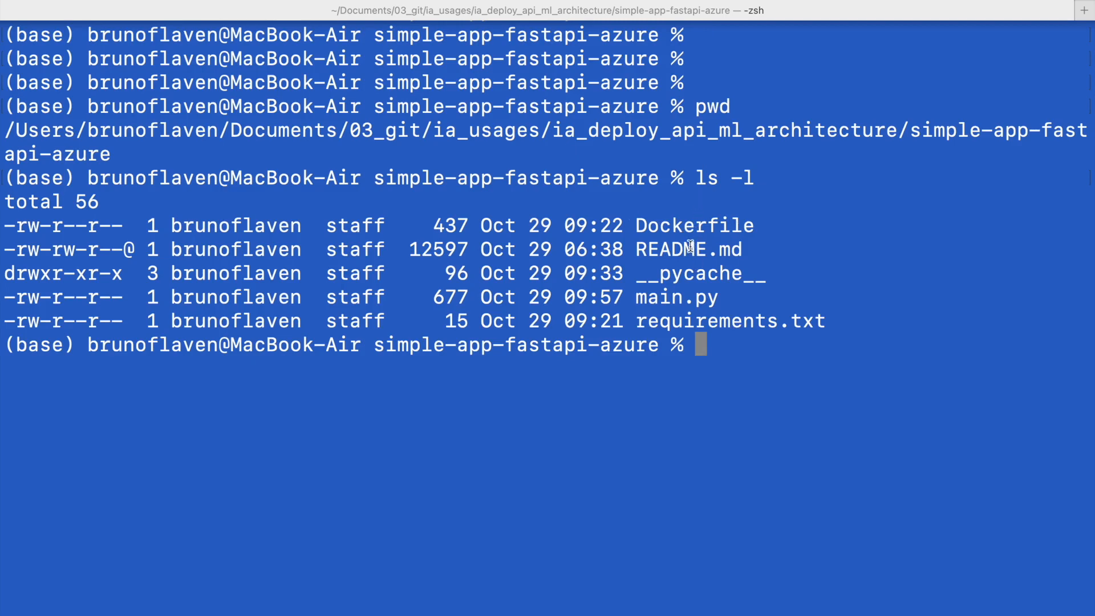
mouse_move(685, 307)
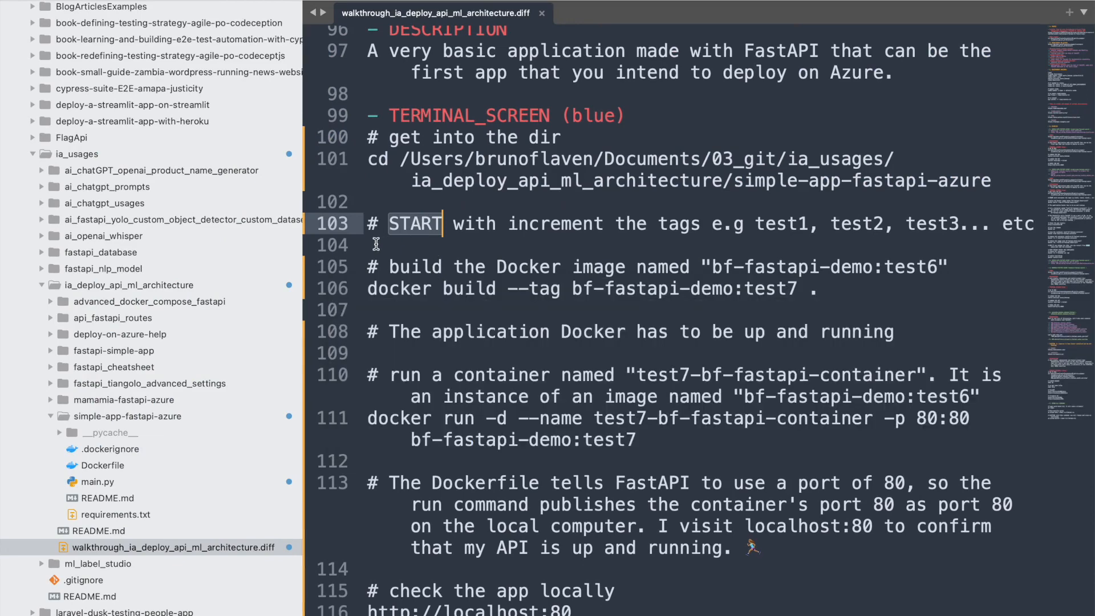
Mark the 'START with increment the tags' note with an exclamation mark, then go to Docker Desktop.
key("Backspace")
type("! ")
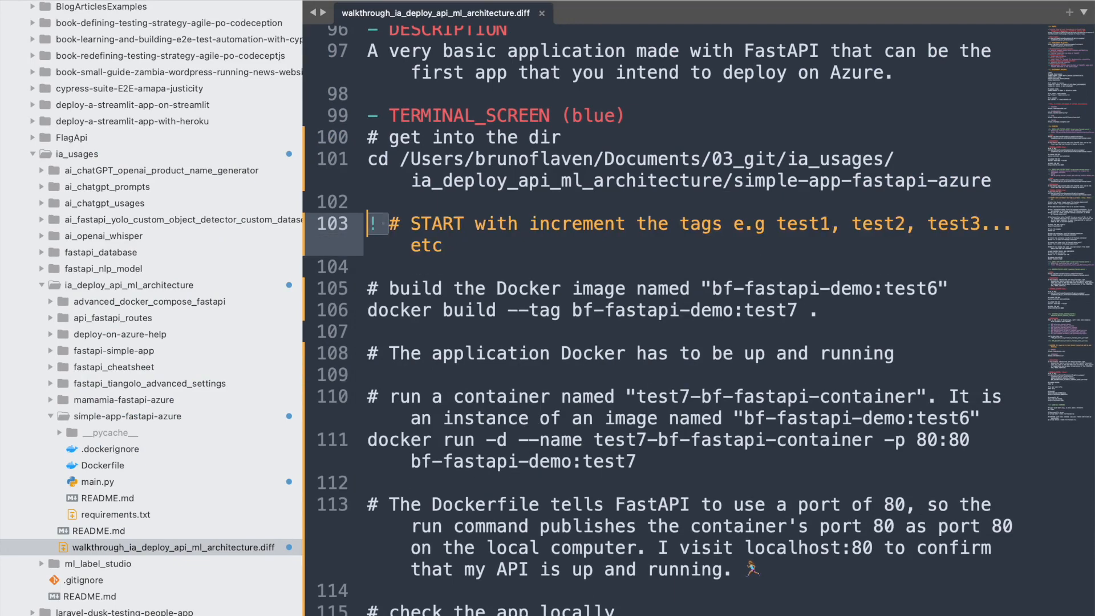
scroll("down", 3)
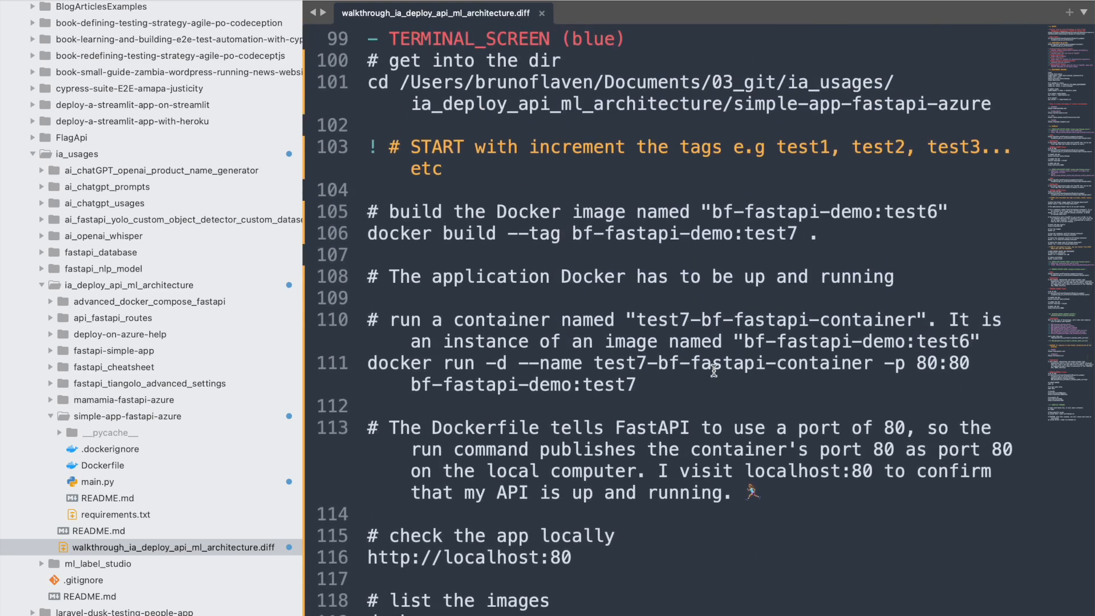
key("cmd+tab")
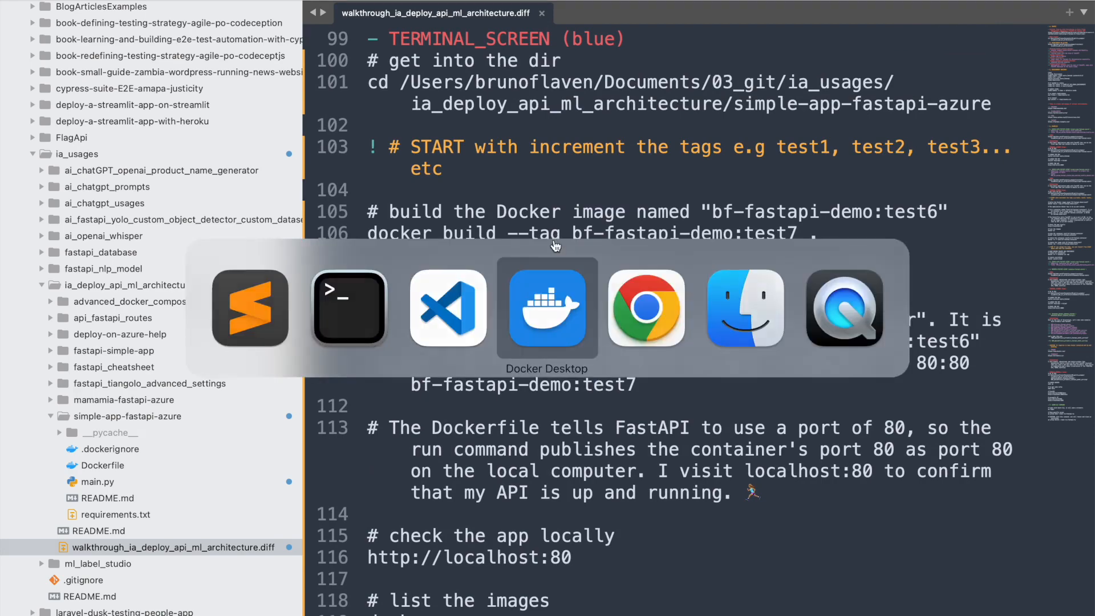
Check Docker Desktop's local images and containers lists, both empty.
left_click(547, 309)
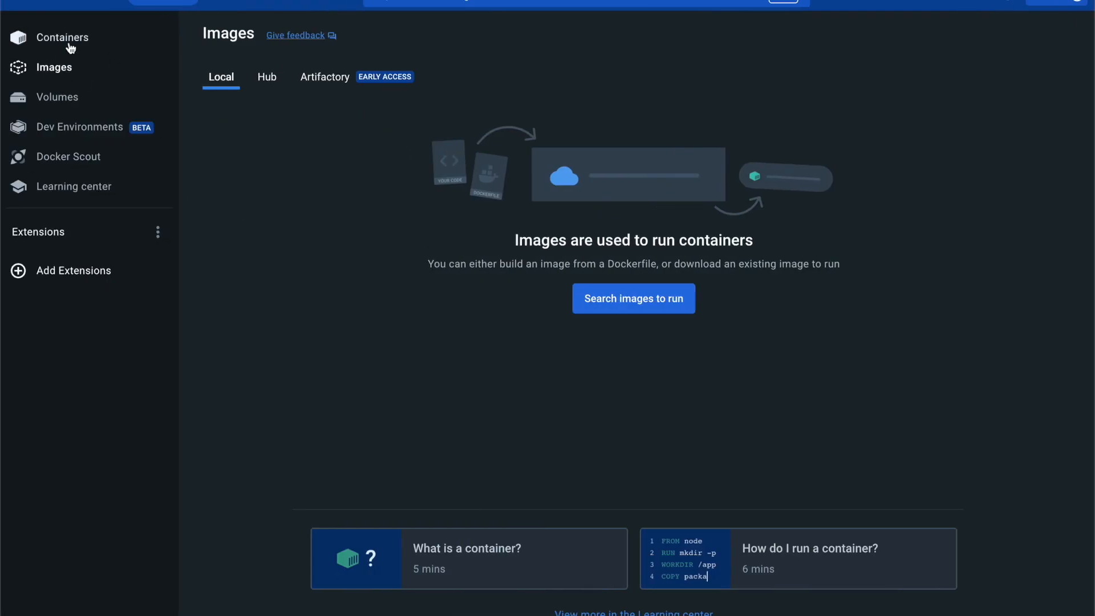
left_click(63, 36)
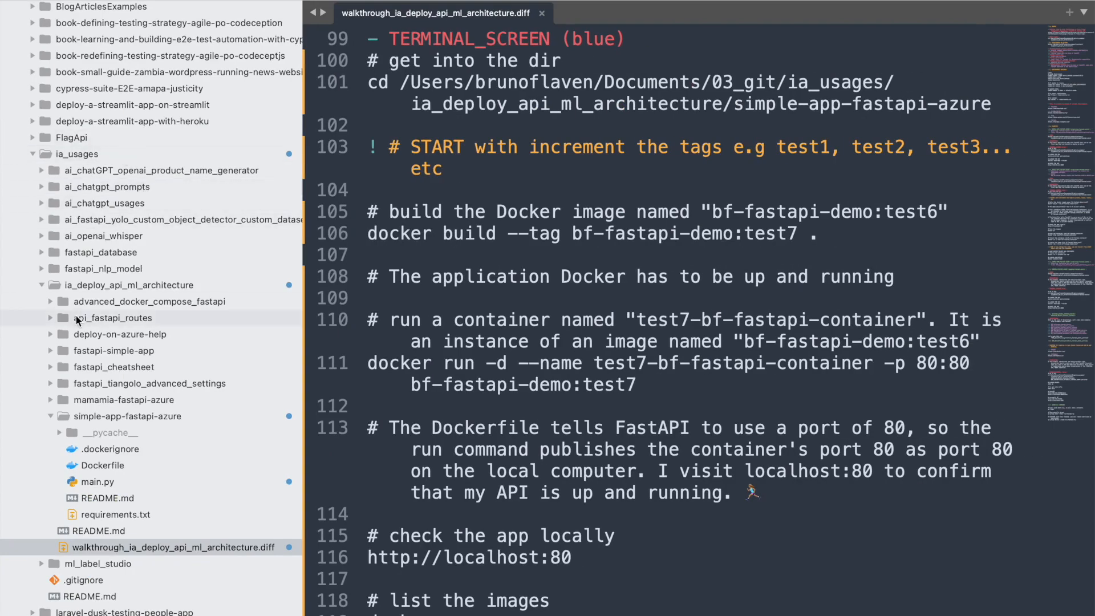
Display the Dockerfile with its Python 3.9 base, port 80 and uvicorn command.
left_click(104, 465)
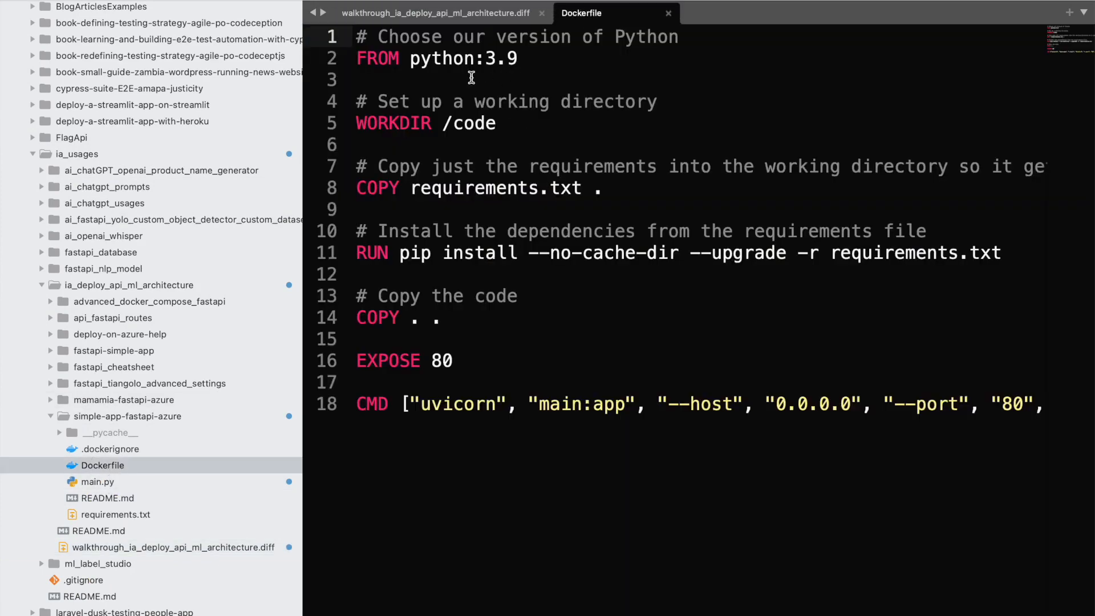
mouse_move(517, 73)
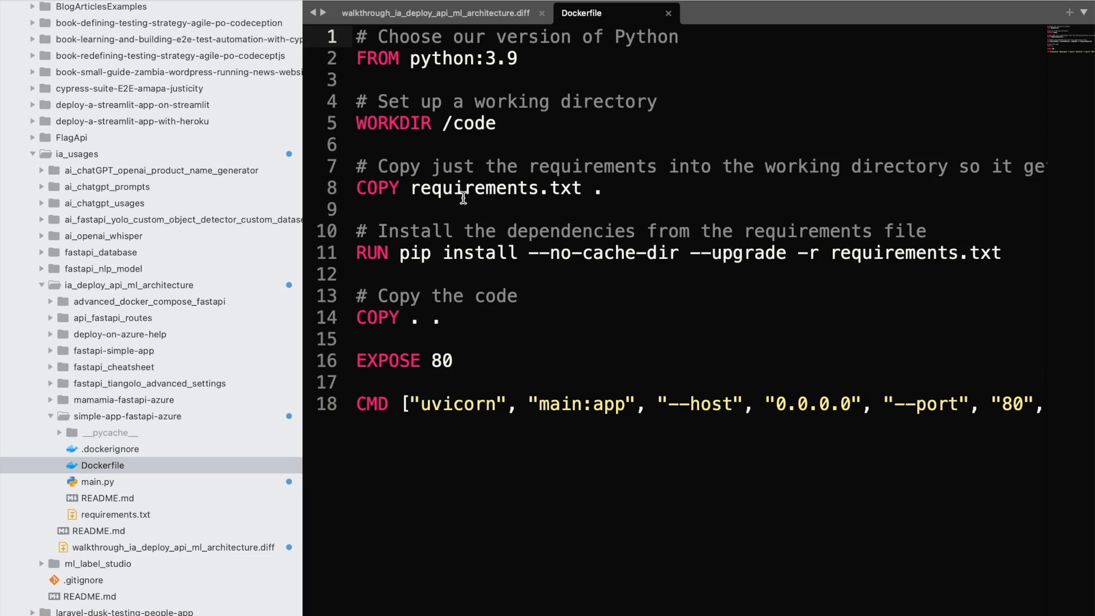
mouse_move(515, 268)
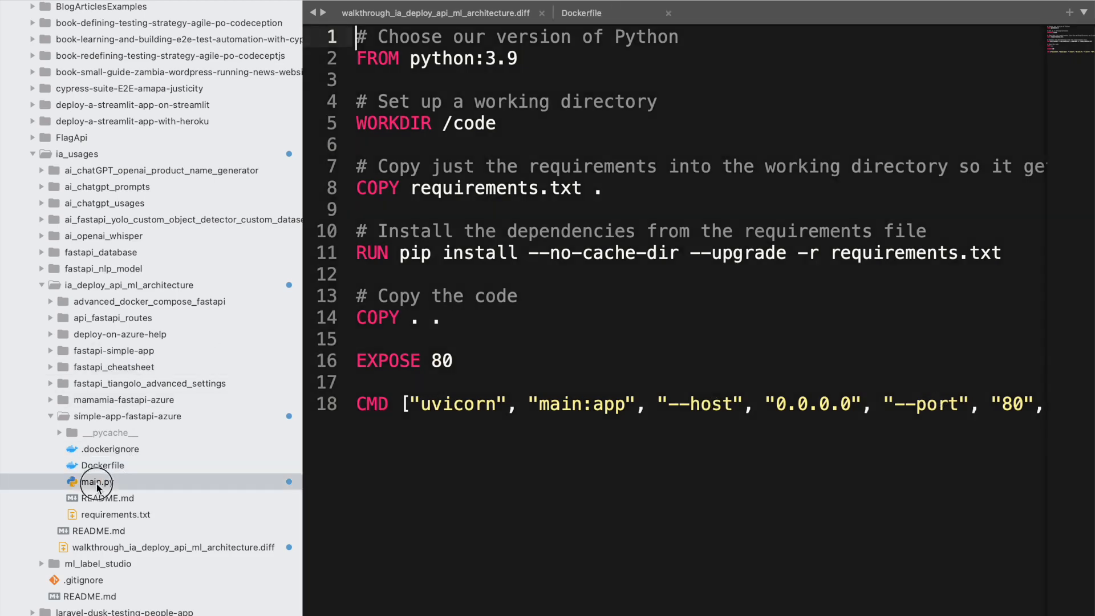
Review the notes' docker build command and the test8 tag occurrences alongside main.py.
left_click(96, 482)
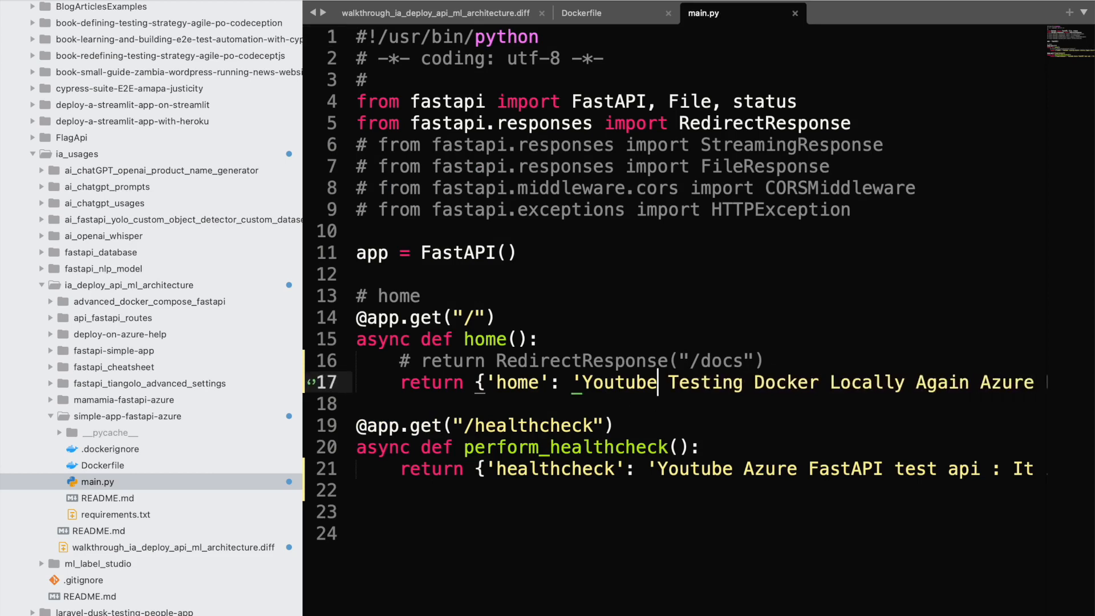
mouse_move(560, 72)
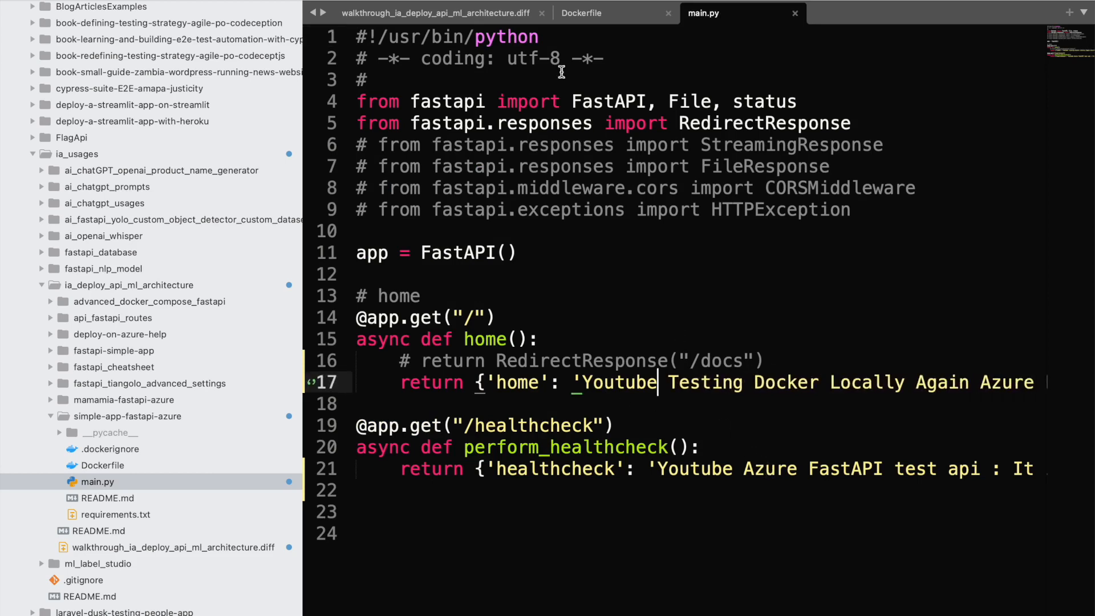
left_click(437, 13)
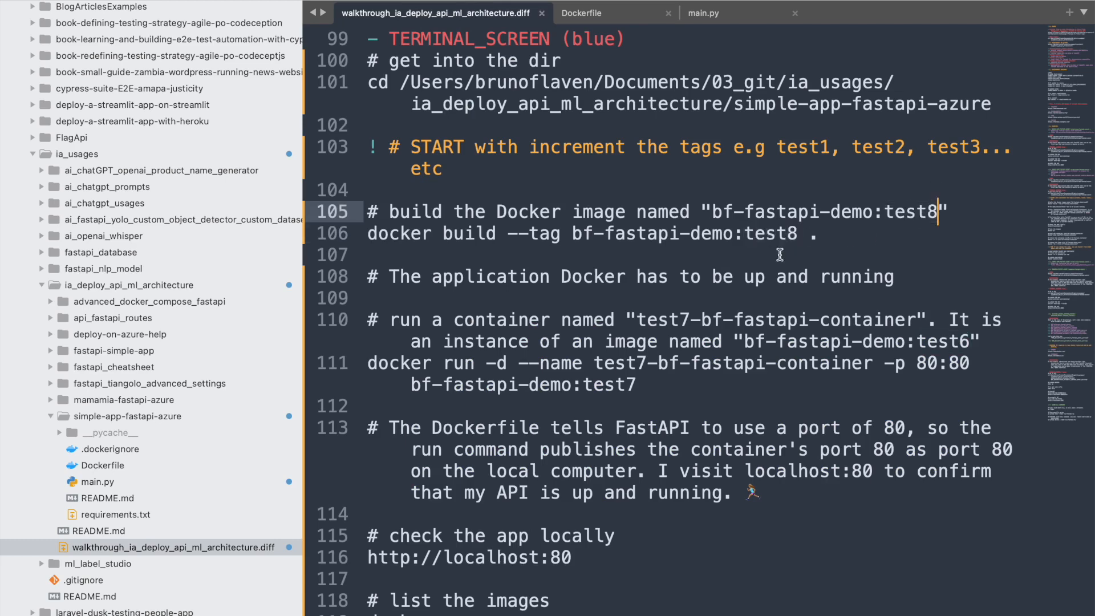
double_click(609, 363)
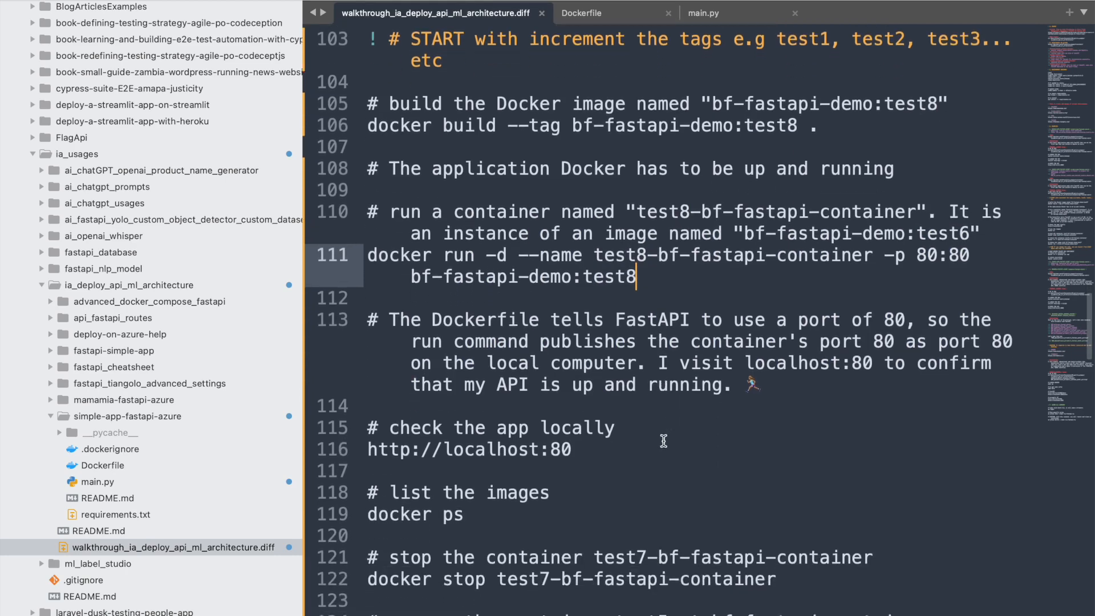
scroll("down", 3)
type("8")
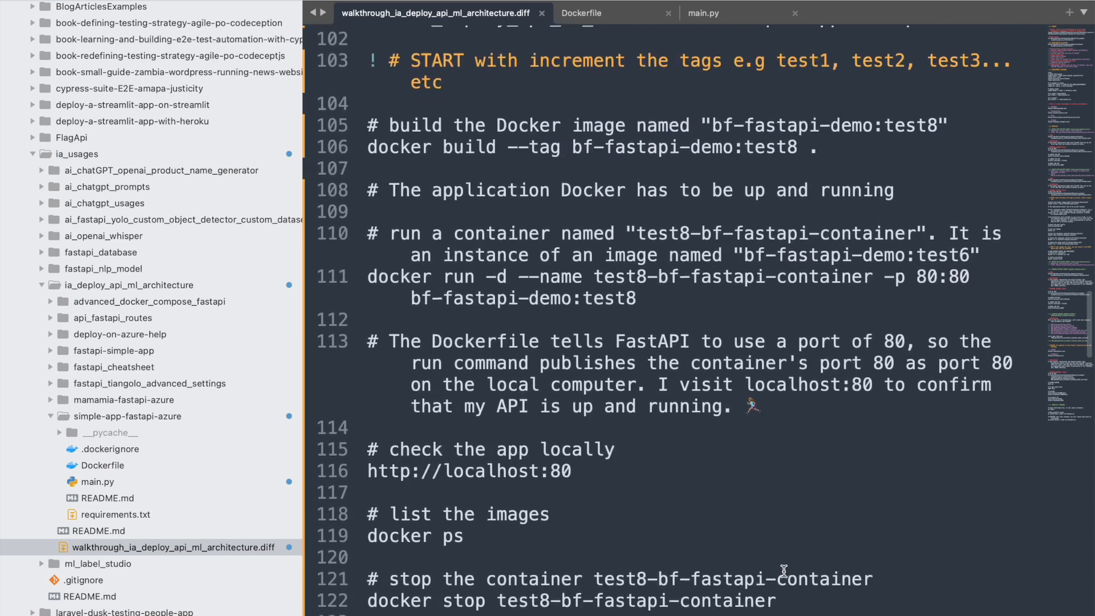
left_click(657, 148)
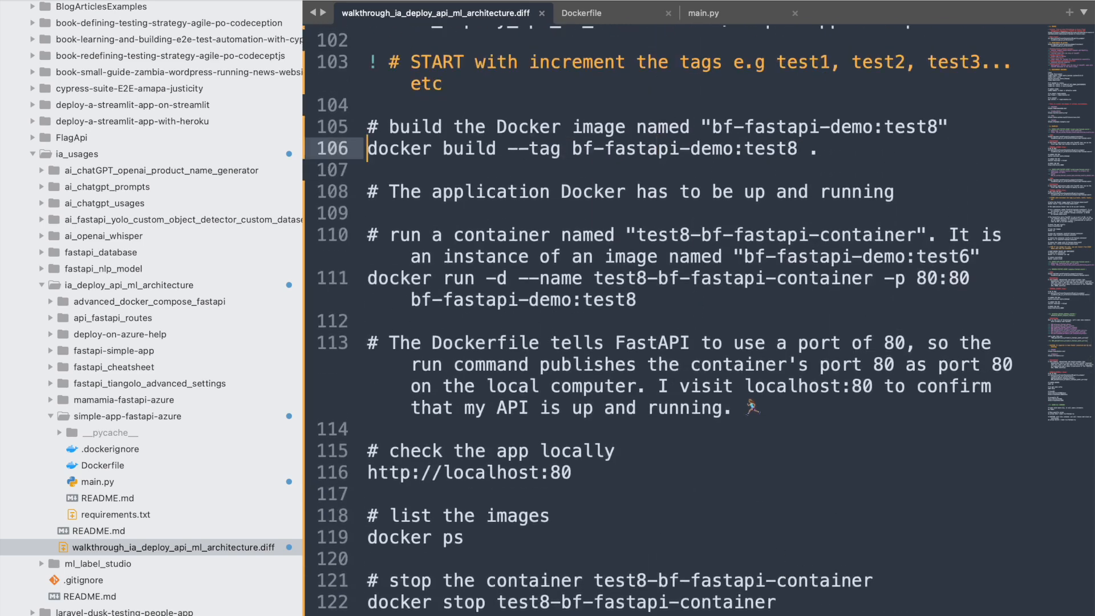
key("cmd+tab")
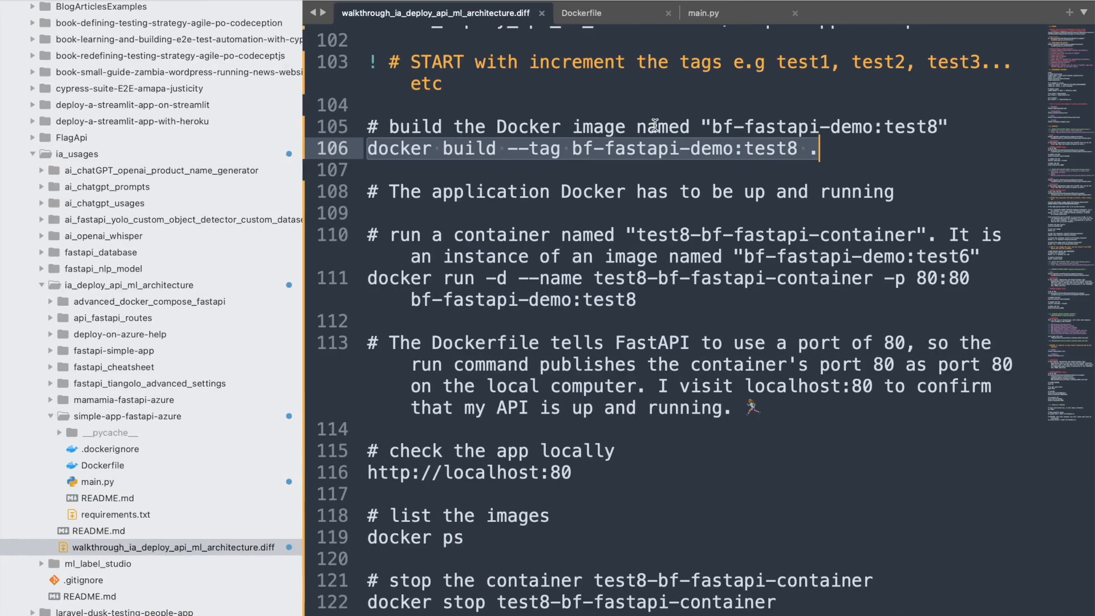
double_click(771, 148)
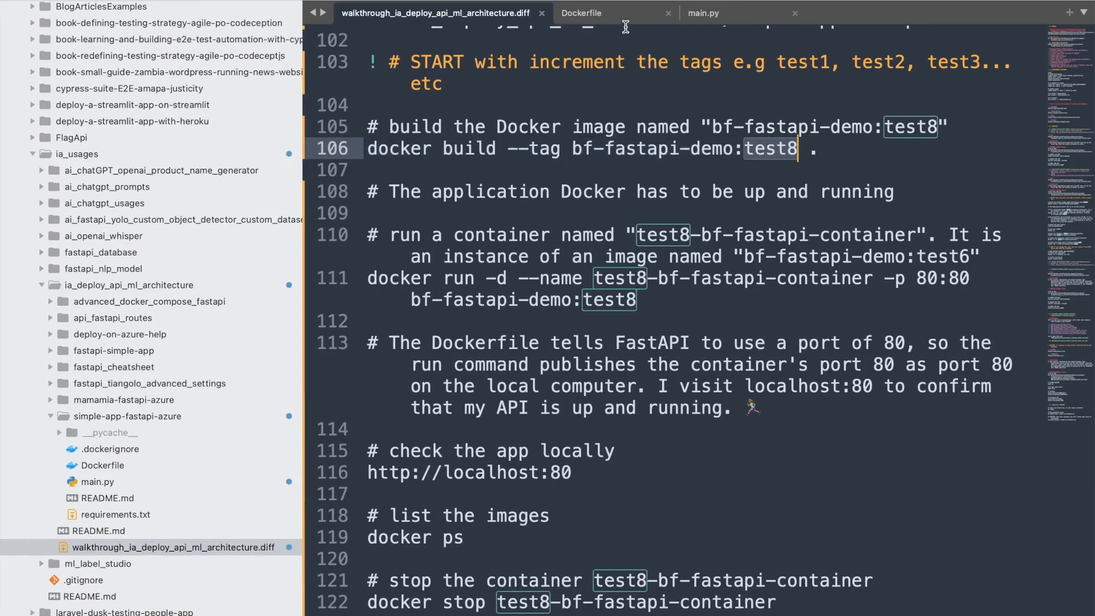
Add 'Docker Image test8 -' after 'Youtube' in main.py's home route message.
left_click(704, 12)
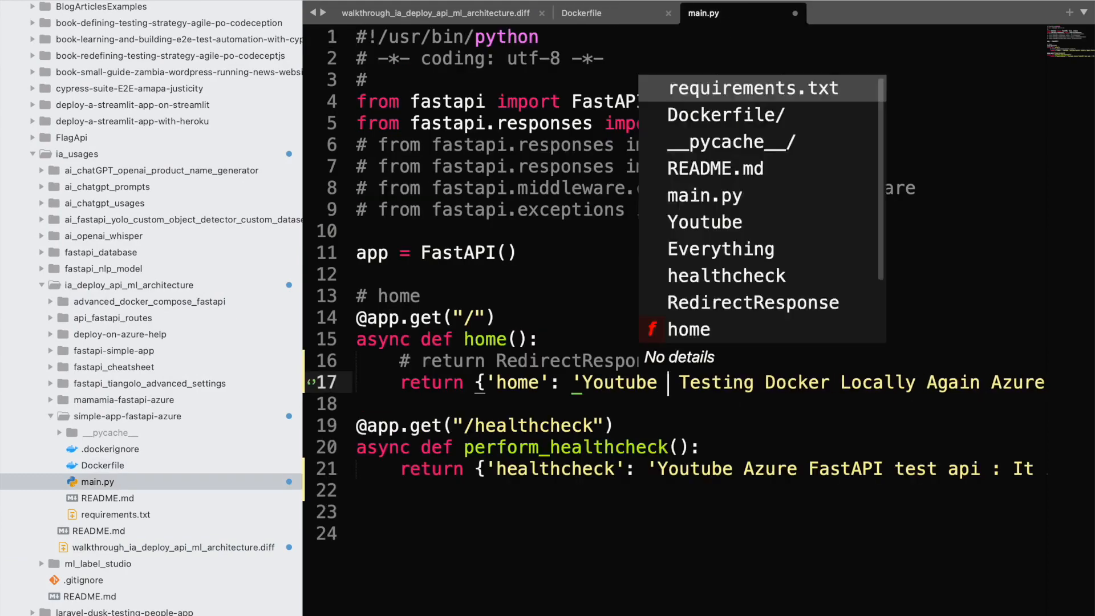
type("D")
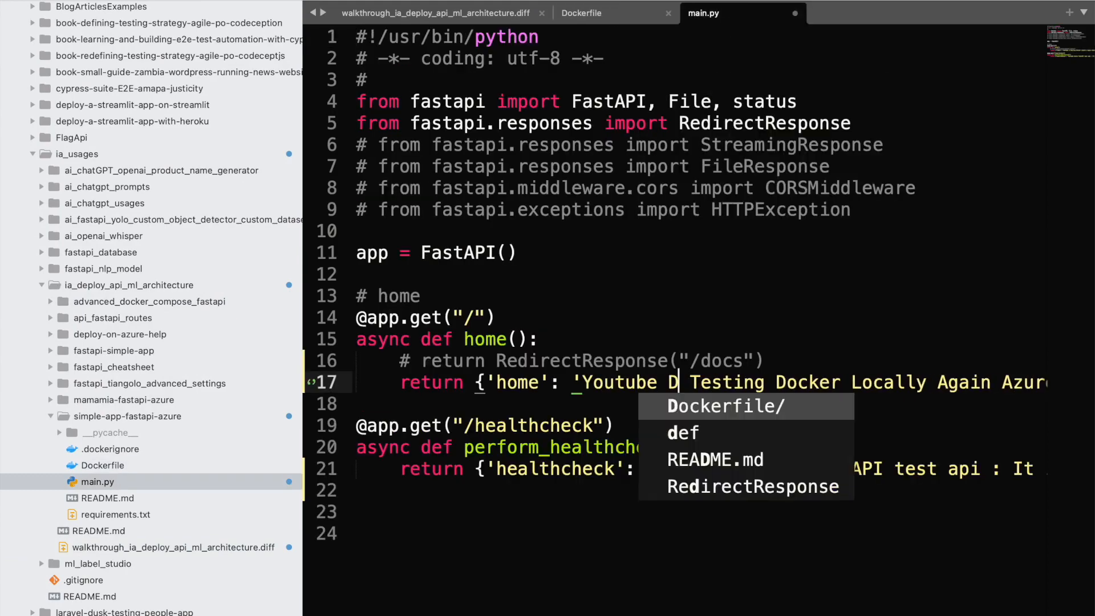
type("Docker")
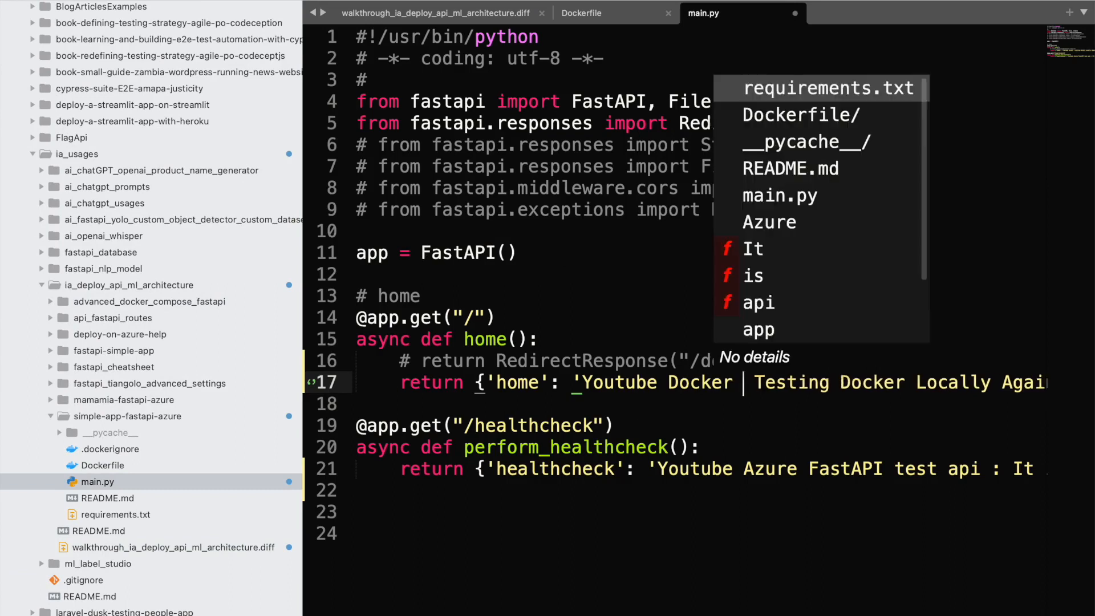
type("Image test8 -")
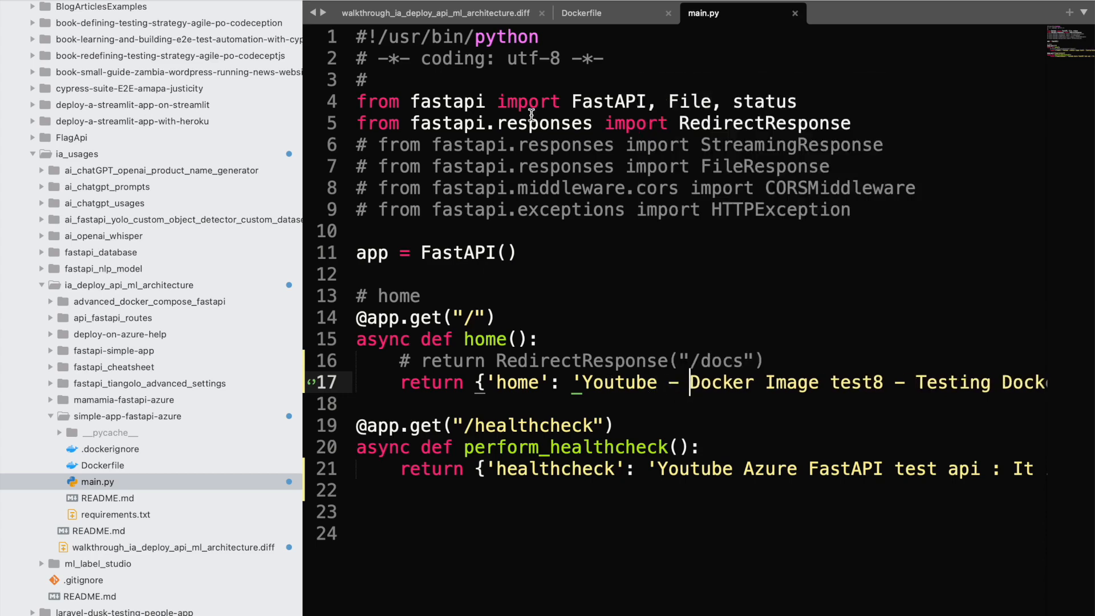
left_click(437, 12)
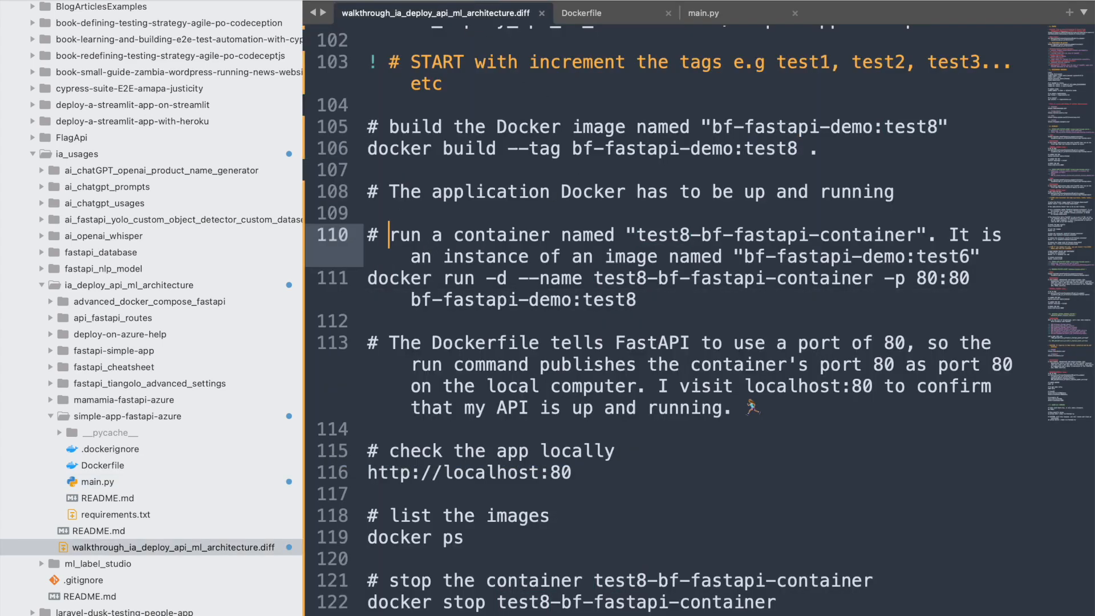
Scroll the notes to the docker build --tag bf-fastapi-demo:test8 command.
scroll("down", 3)
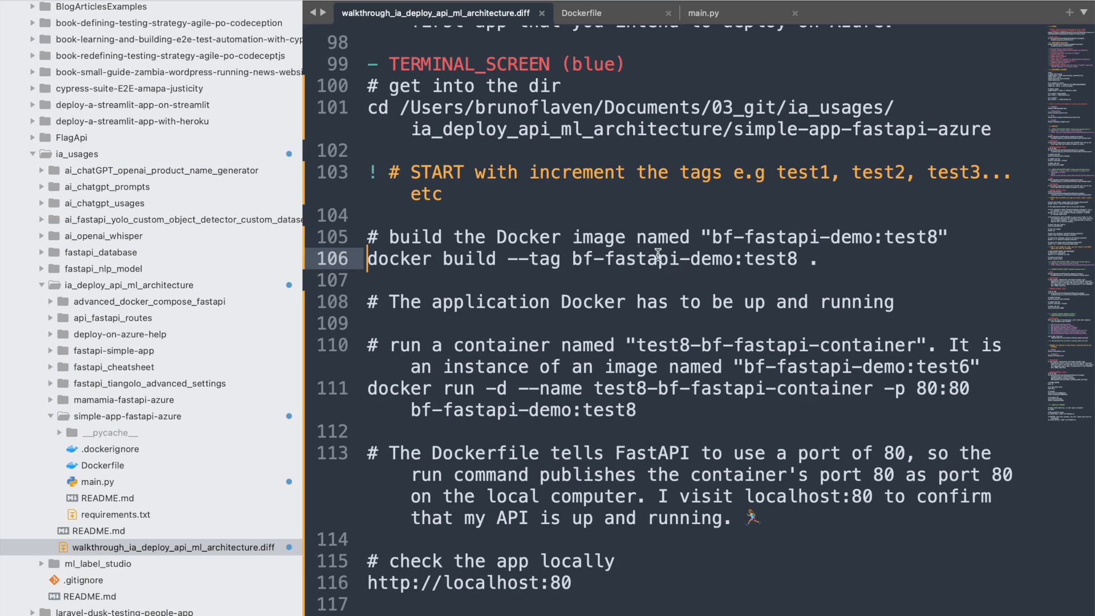
mouse_move(614, 267)
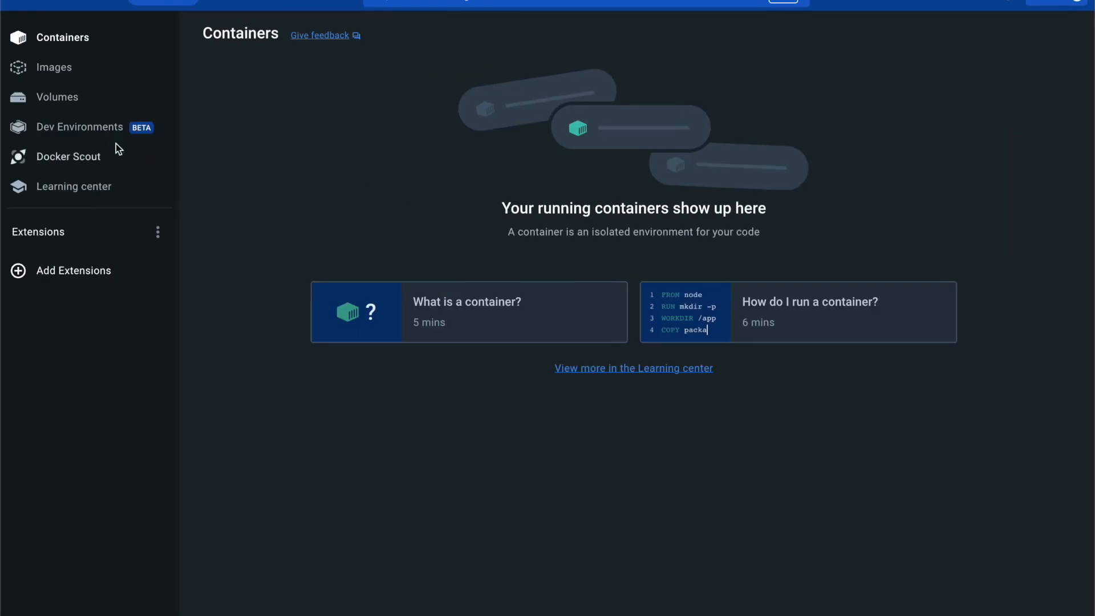
View local images, confirming bf-fastapi-demo:test8 (about 1.01 GB) exists.
left_click(54, 67)
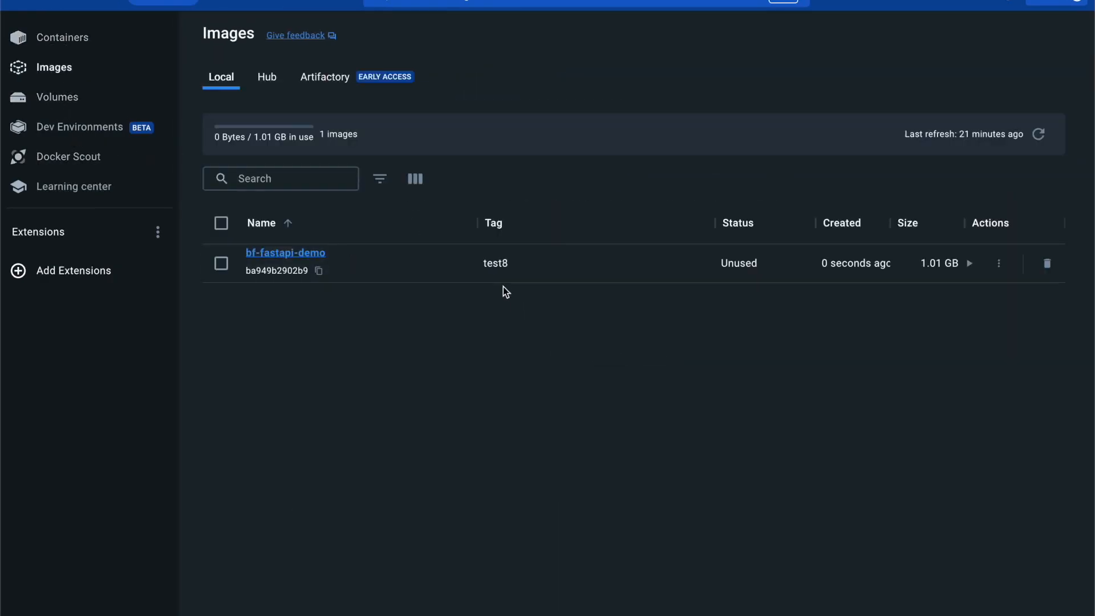
mouse_move(266, 263)
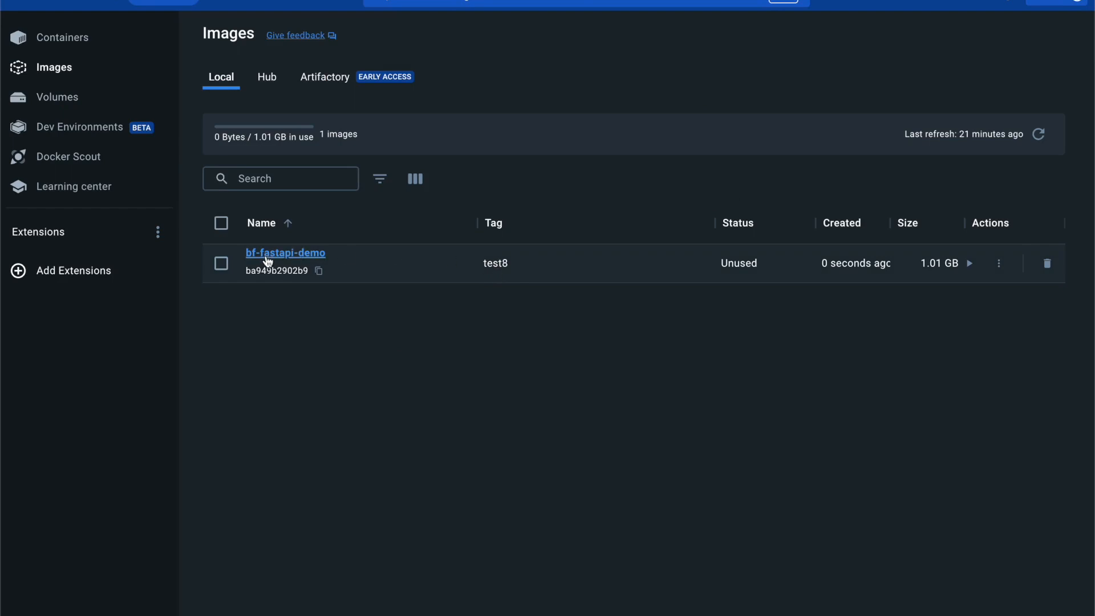
mouse_move(758, 275)
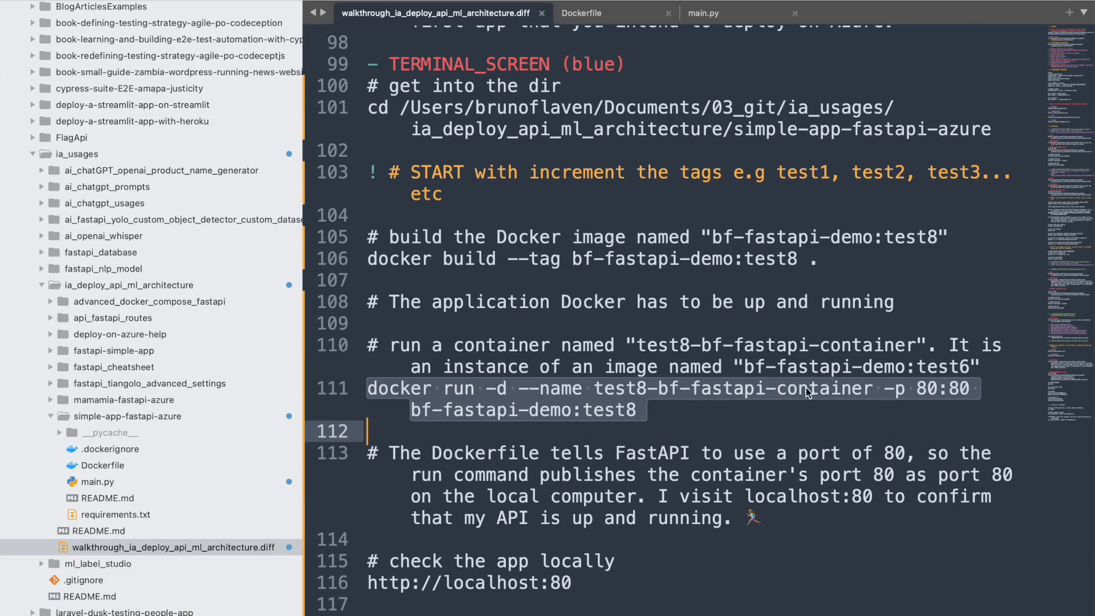
mouse_move(563, 422)
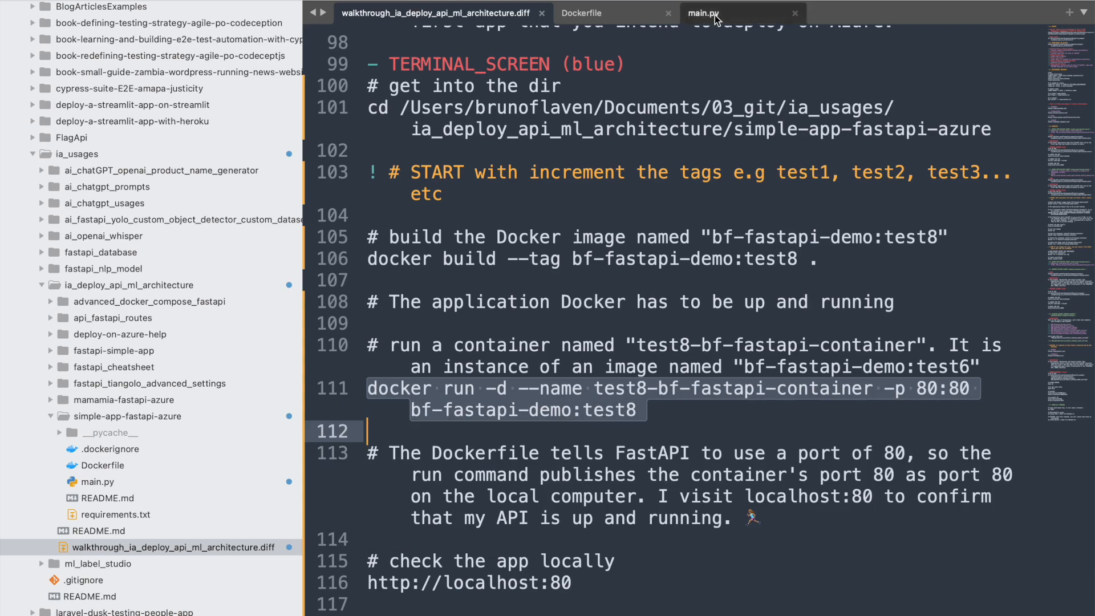
Bring main.py back showing the 'Youtube - Docker Image test8' home message.
key("cmd+tab")
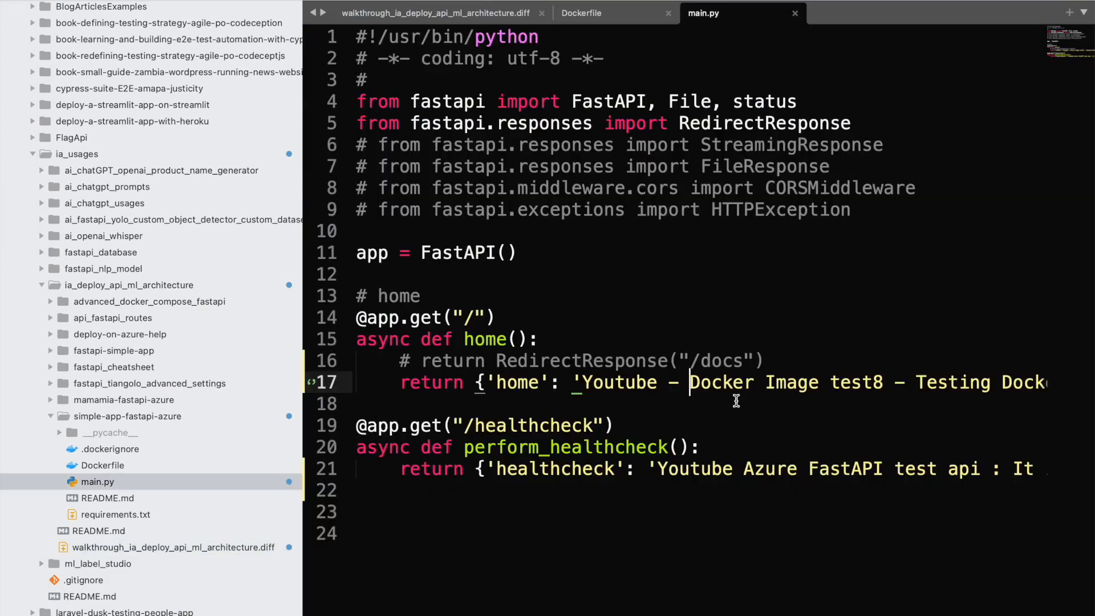
Review main.py, the Dockerfile and the walkthrough notes in Sublime Text.
key("cmd+tab")
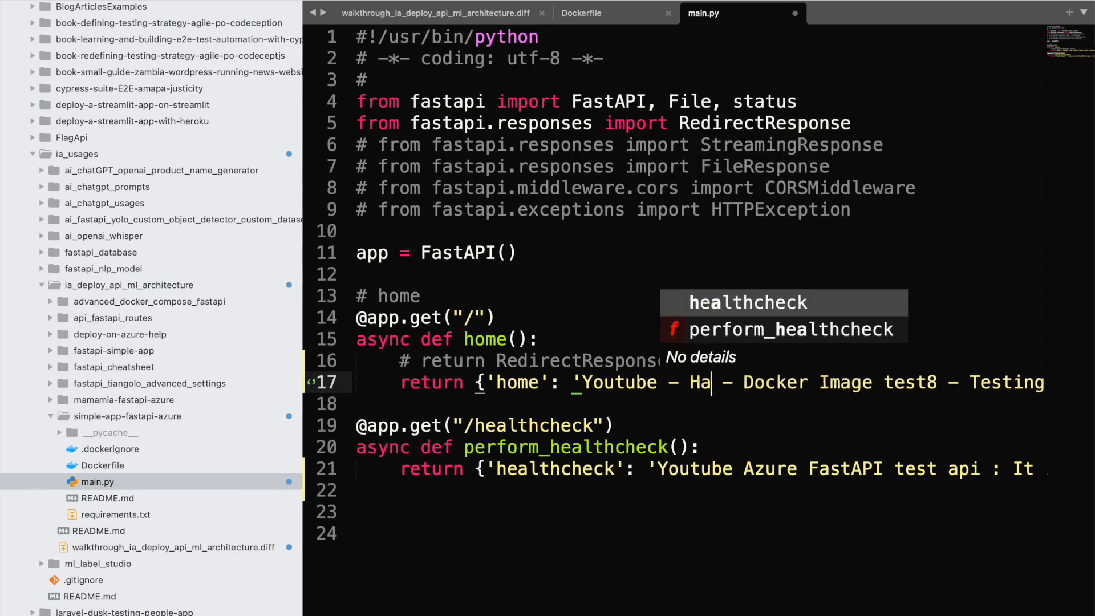
key("Backspace")
type("ELLO AGAIN")
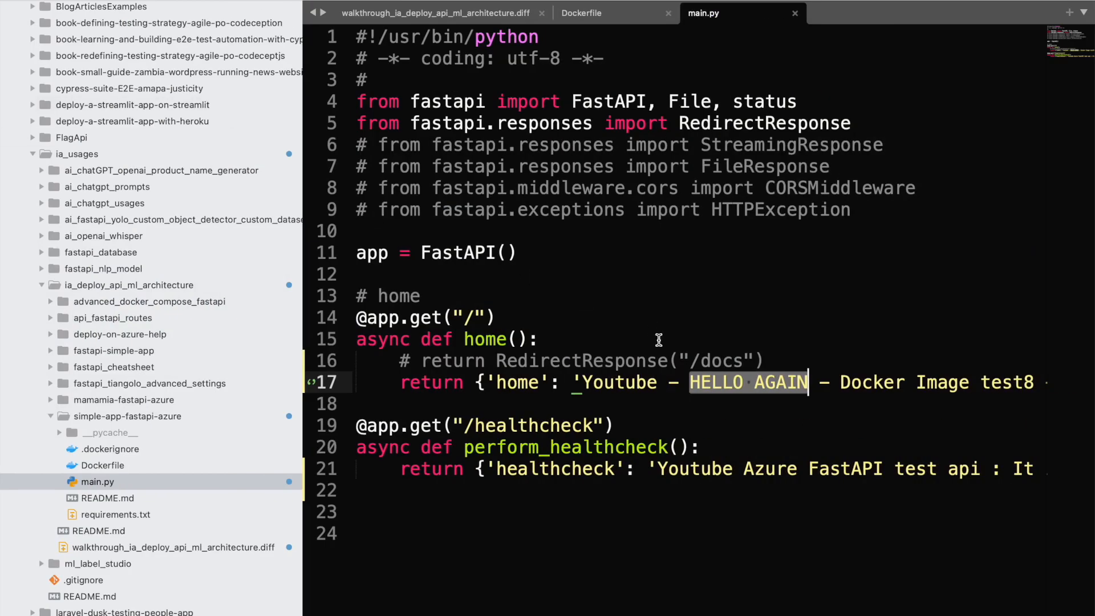
mouse_move(781, 139)
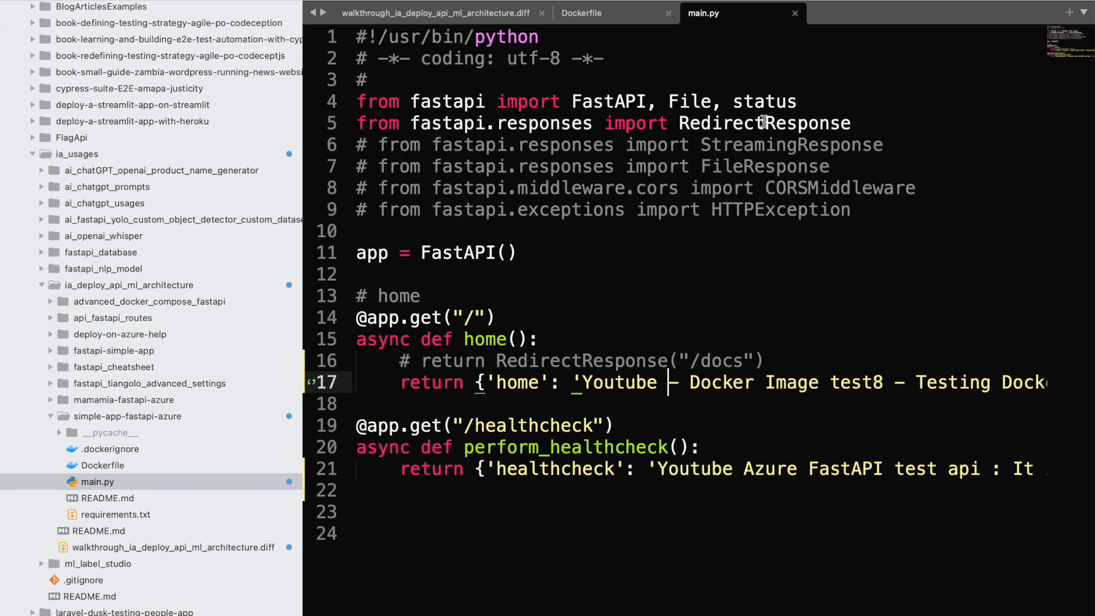
left_click(581, 13)
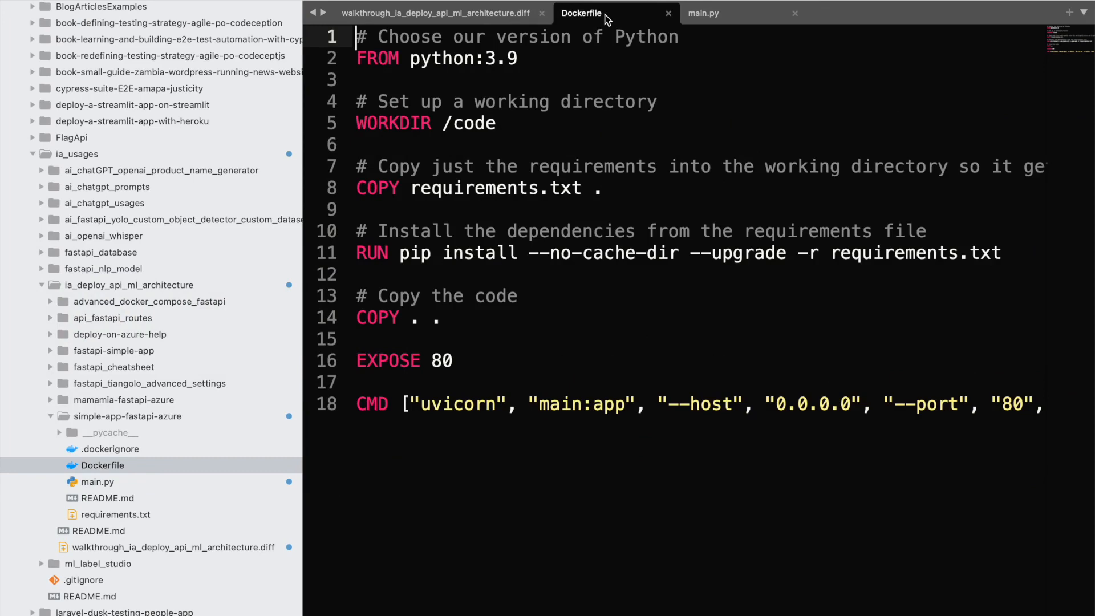
left_click(437, 13)
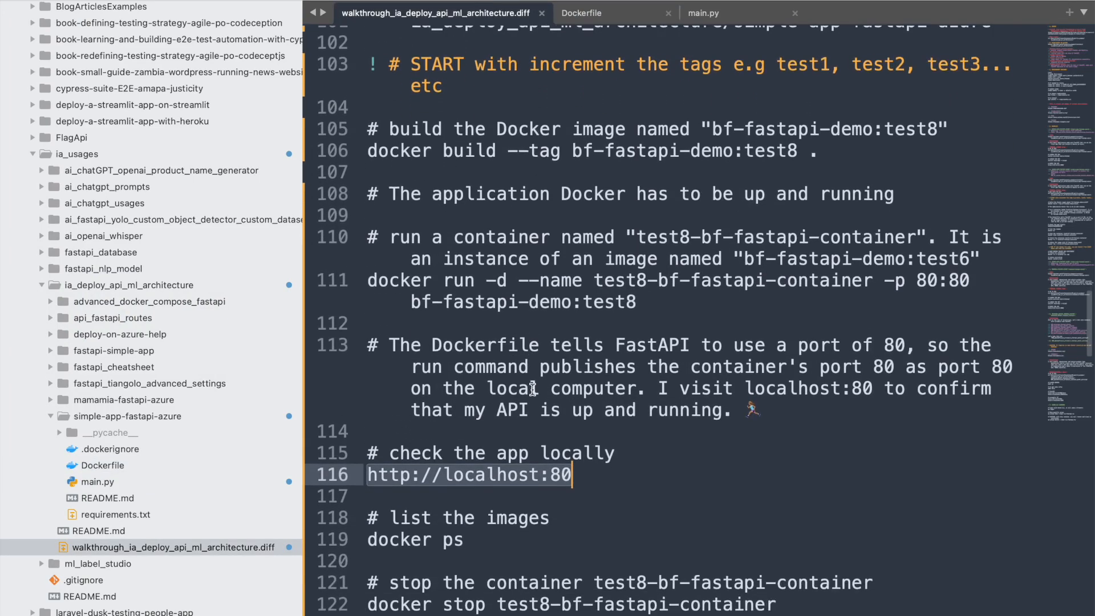
scroll("down", 3)
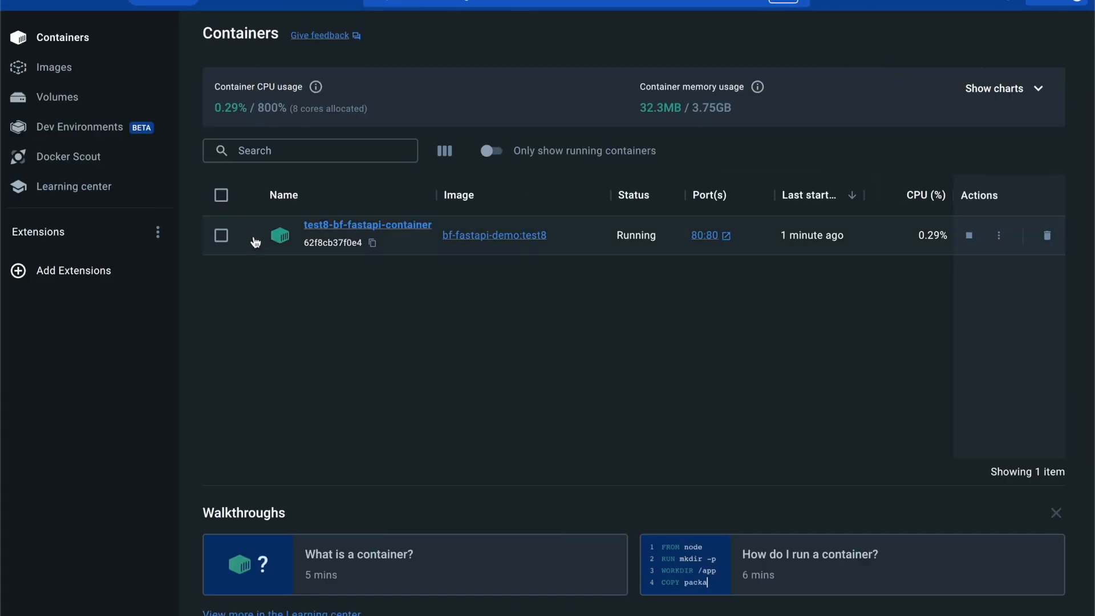
Check the local images and running containers in Docker Desktop.
left_click(53, 67)
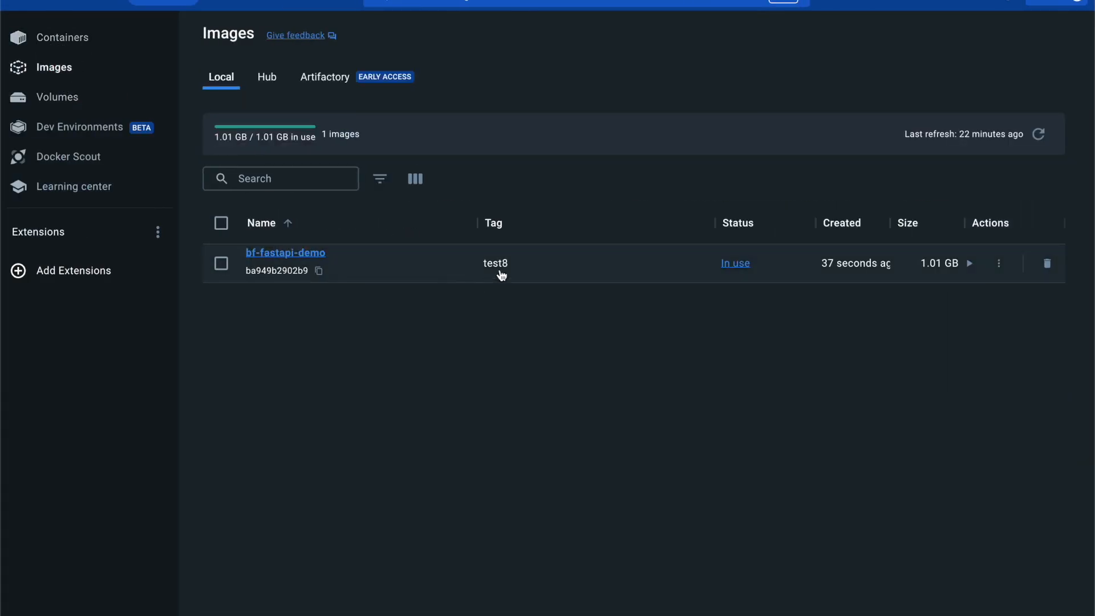
left_click(68, 36)
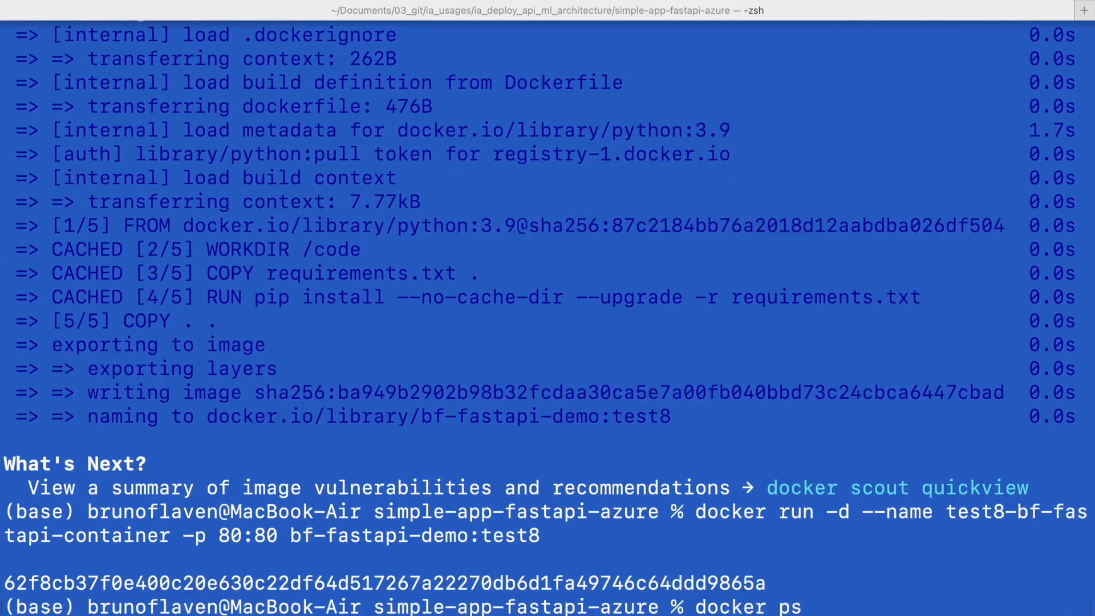
Run docker ps to confirm test8-bf-fastapi-container is up on port 80.
key("Return")
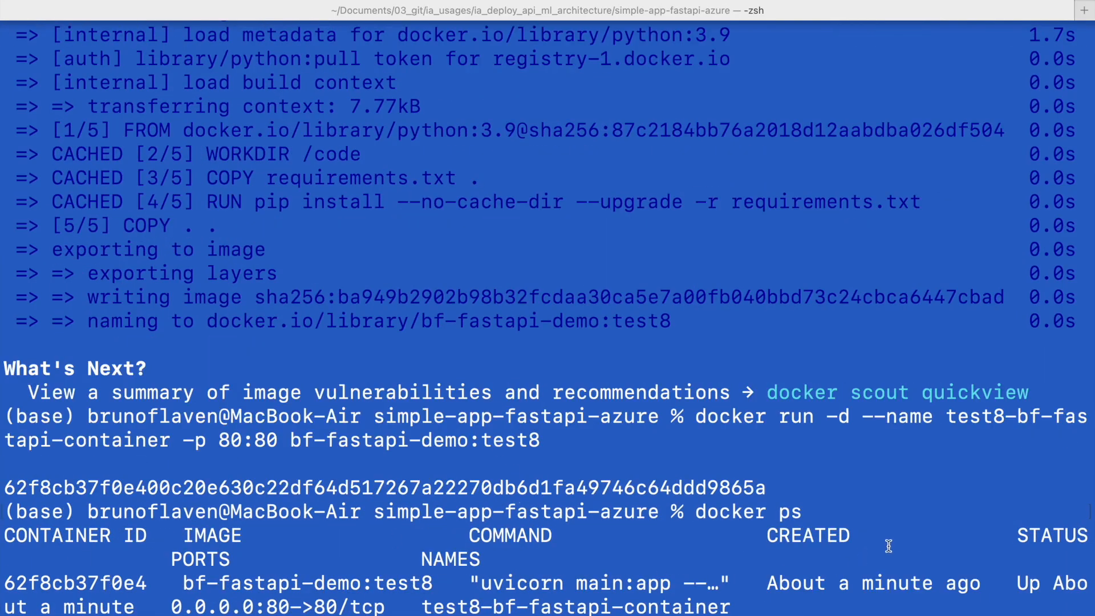
mouse_move(280, 597)
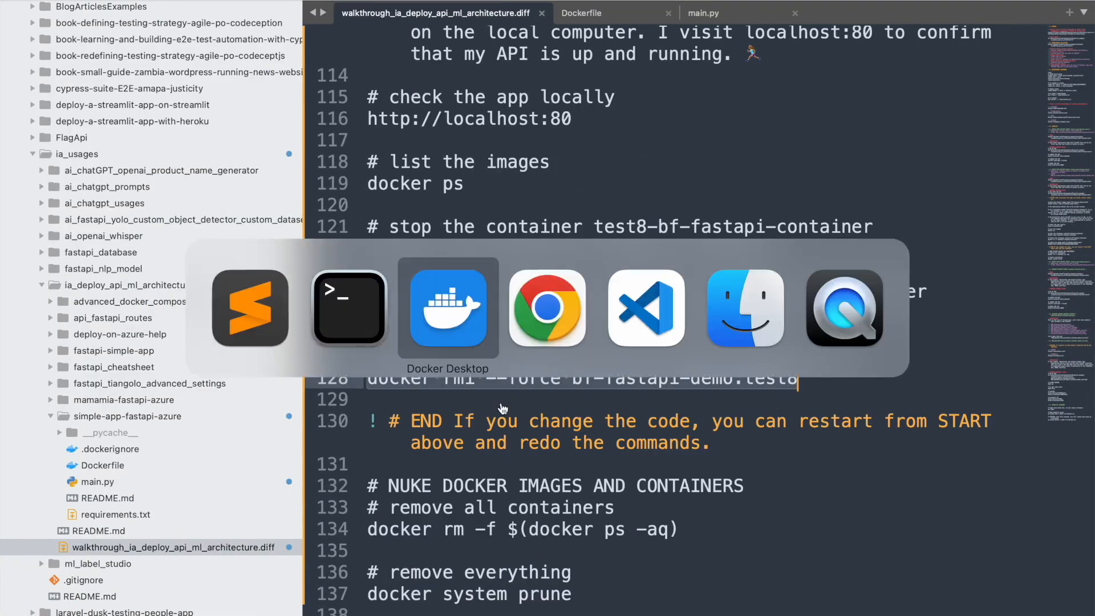
View the containers list, then reload localhost to see the test8 home message.
left_click(447, 308)
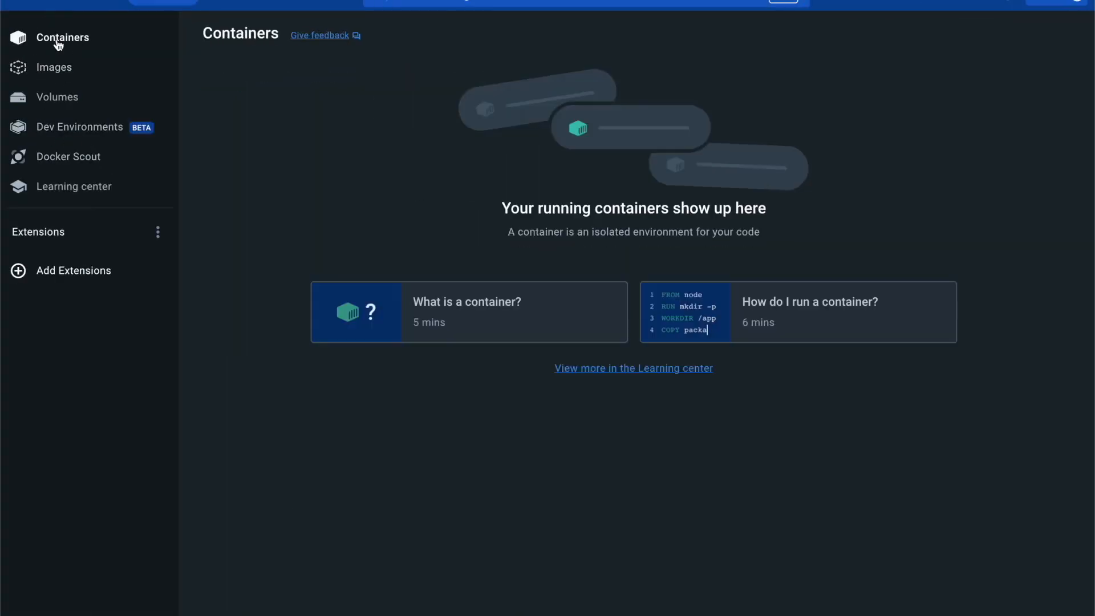
mouse_move(307, 229)
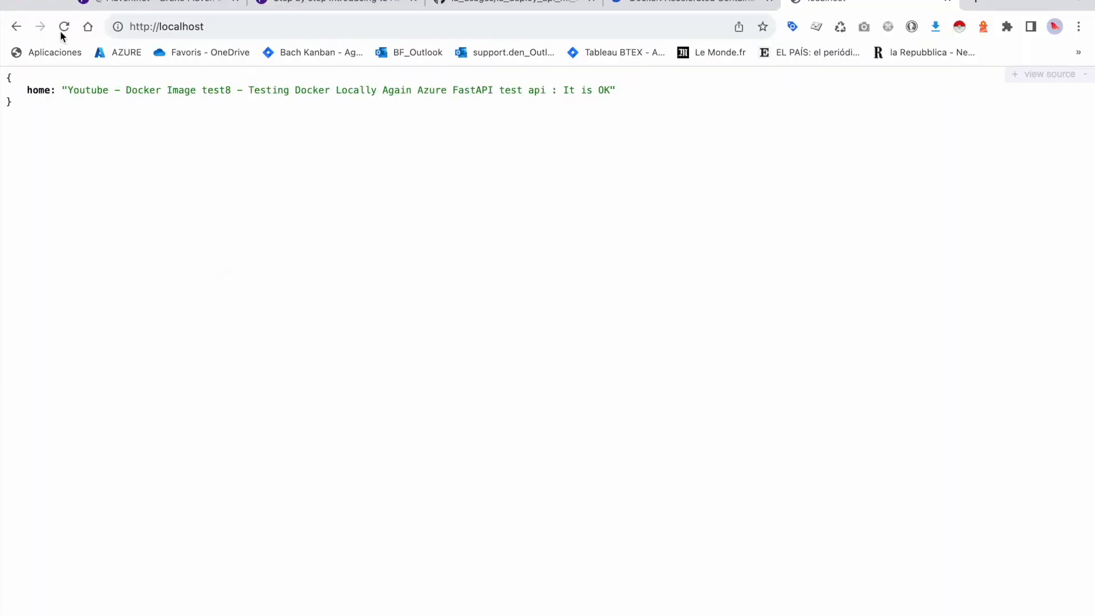
left_click(64, 26)
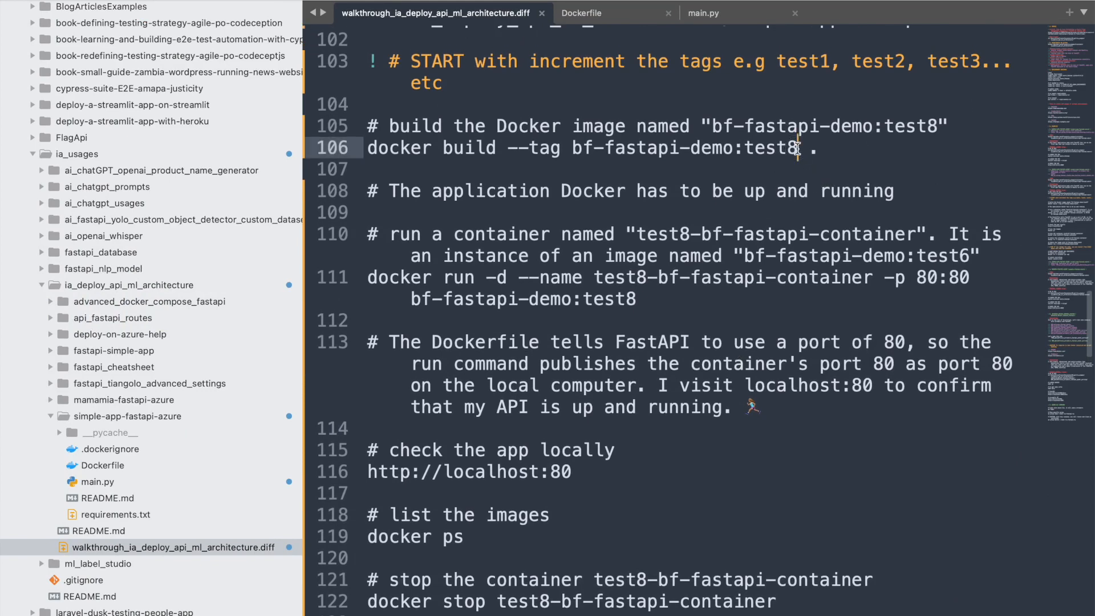
Change the test8 tag to test9 in the teardown commands and glance at the Dockerfile.
double_click(768, 147)
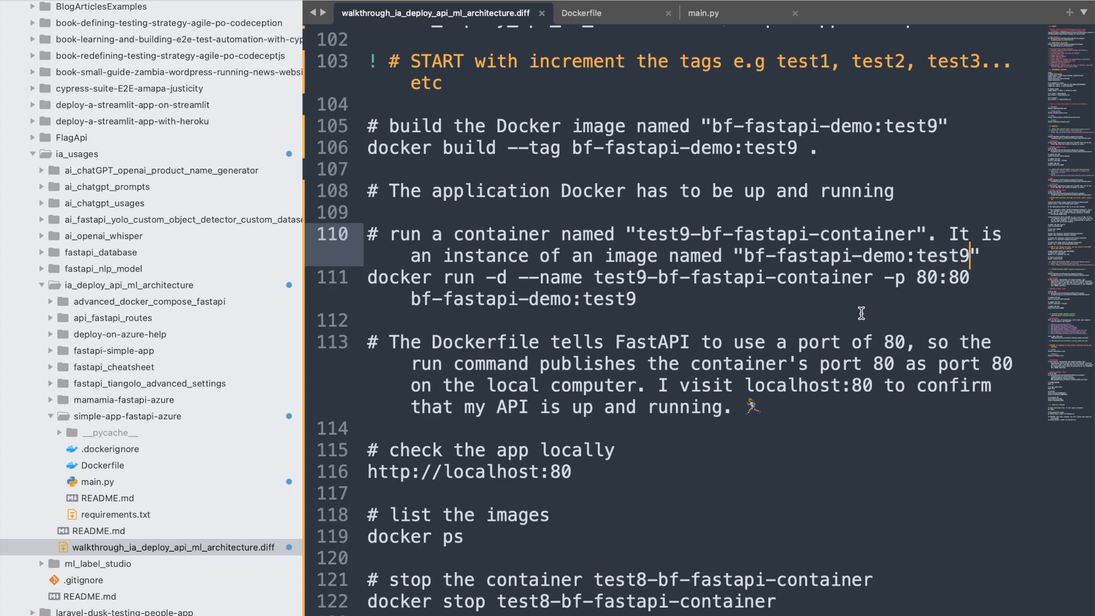
scroll("down", 3)
type("9")
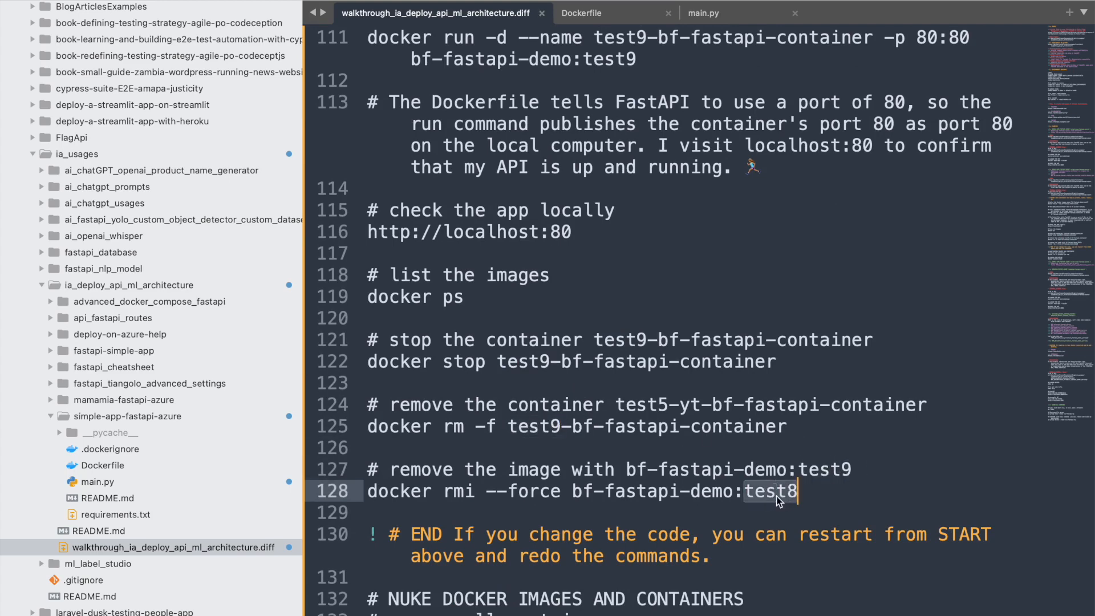
left_click(580, 13)
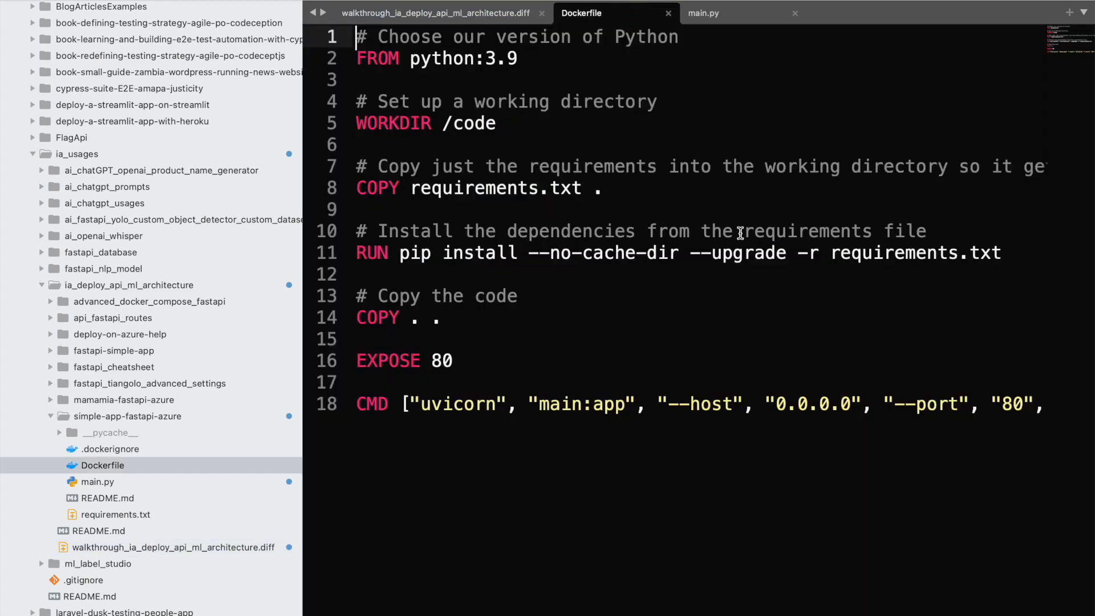
Retype the home return string in main.py to say Docker Image test9.
left_click(704, 13)
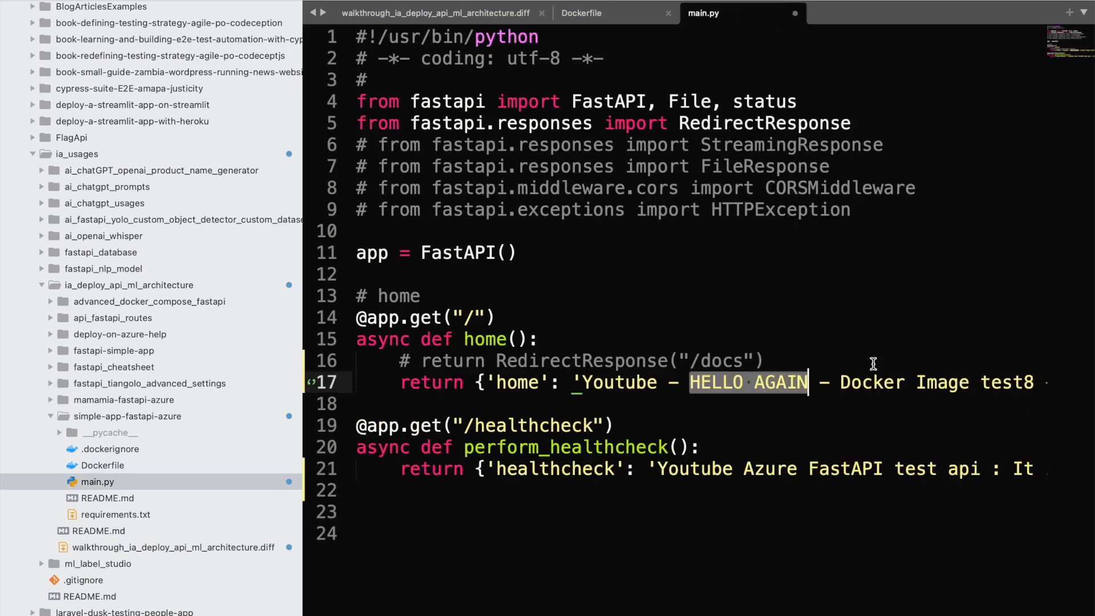
type("Hello agian")
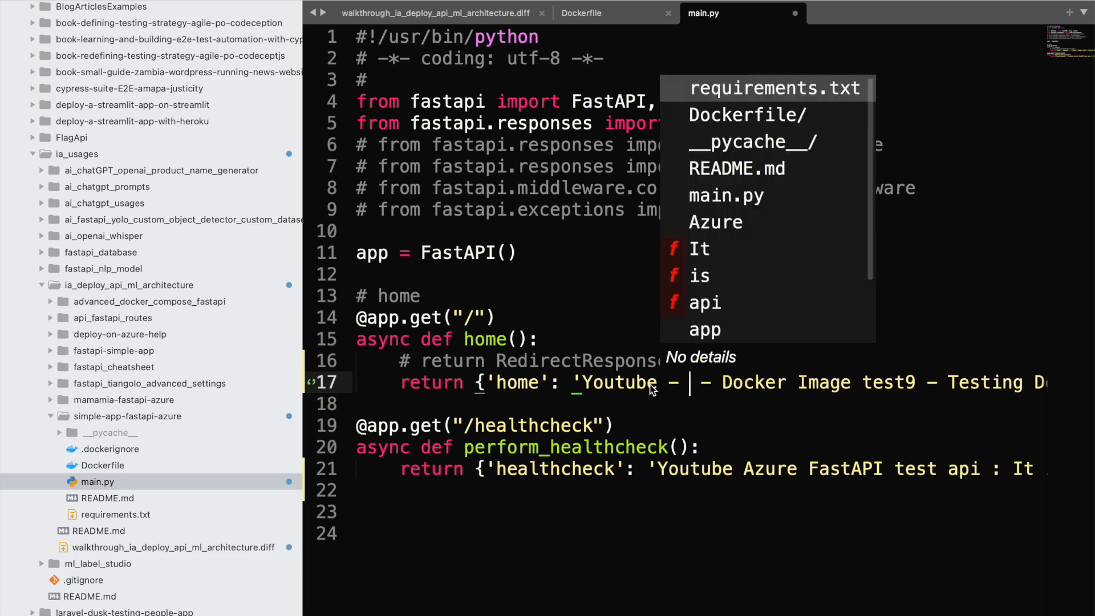
type("H")
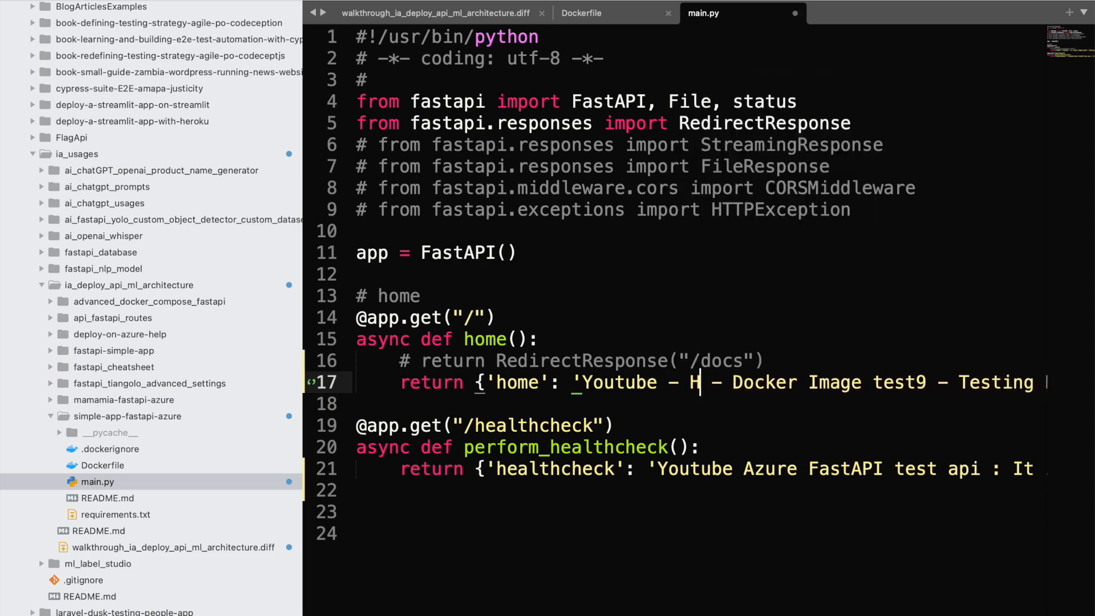
type("ello A")
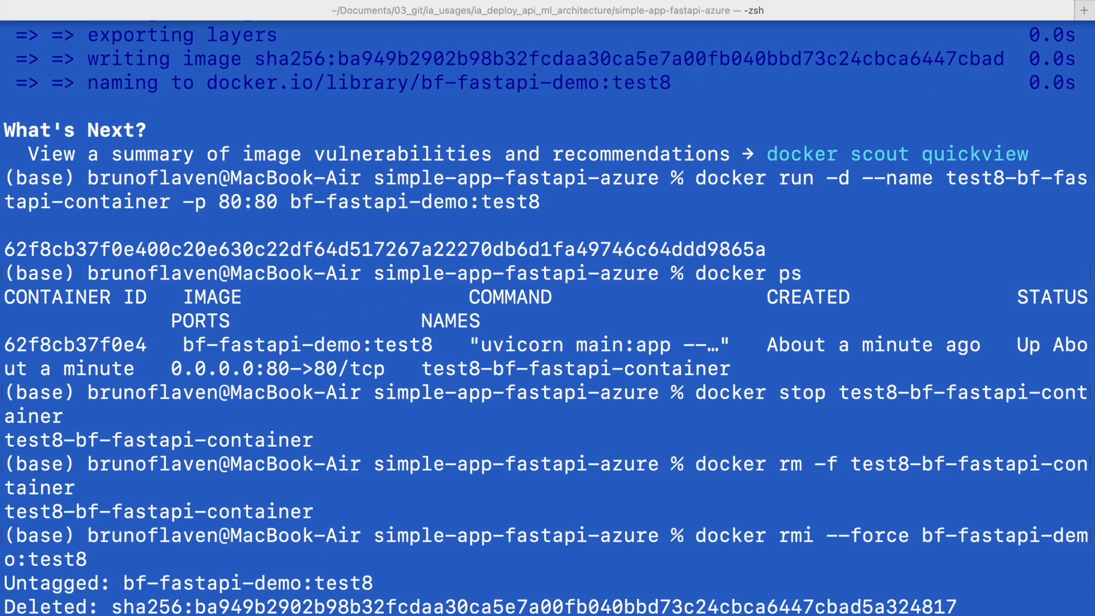
Clear the terminal before building bf-fastapi-demo:test9 and running test9-bf-fastapi-container.
type("clear")
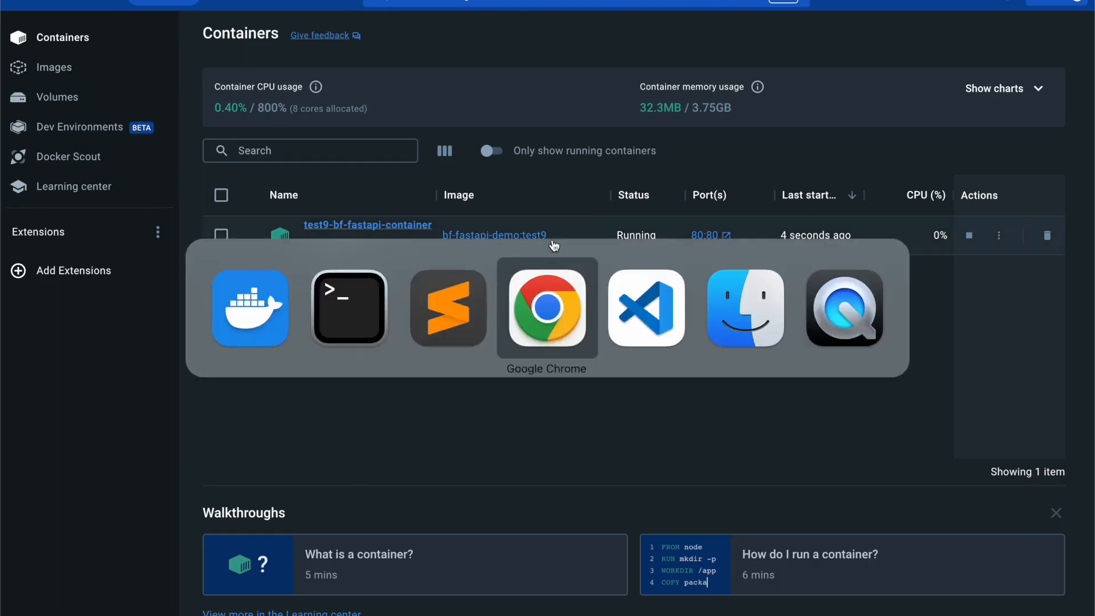
Reload the localhost page in Chrome to test the new container.
left_click(546, 309)
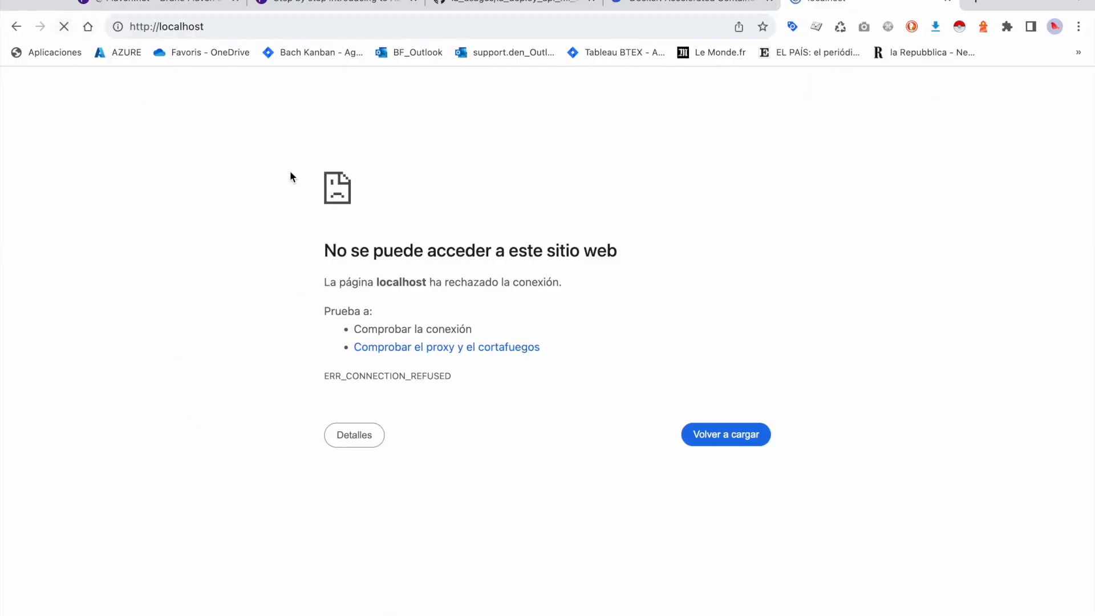
left_click(725, 433)
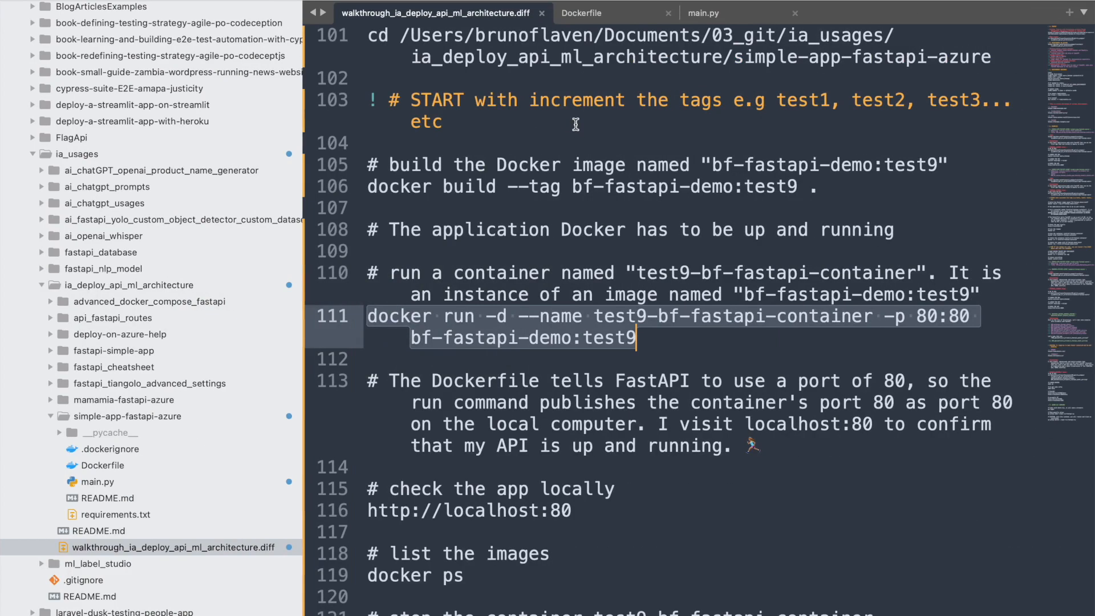
scroll("down", 3)
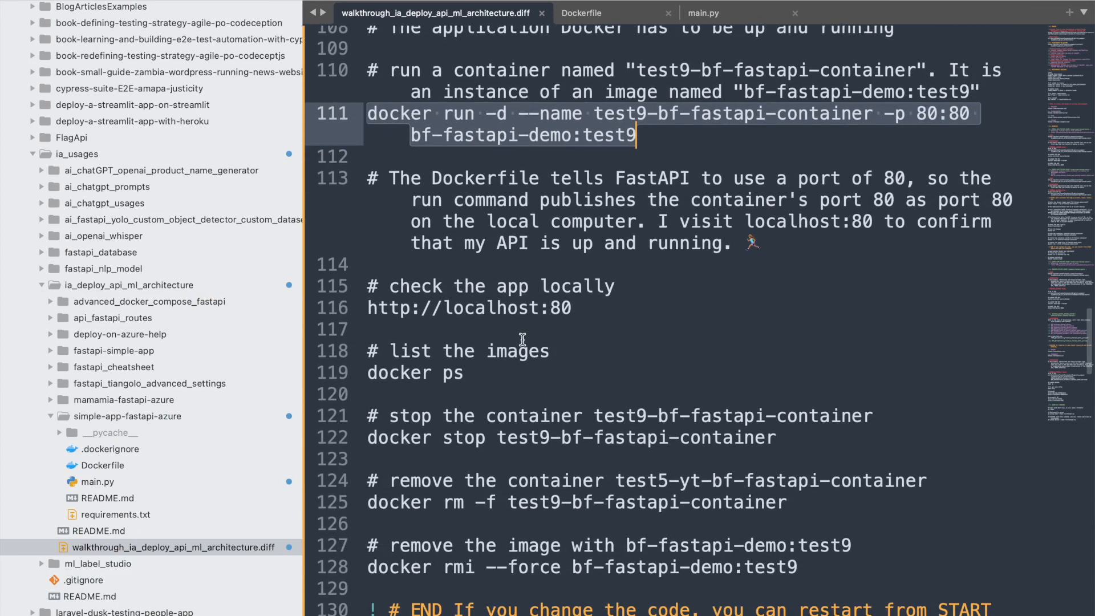
scroll("down", 3)
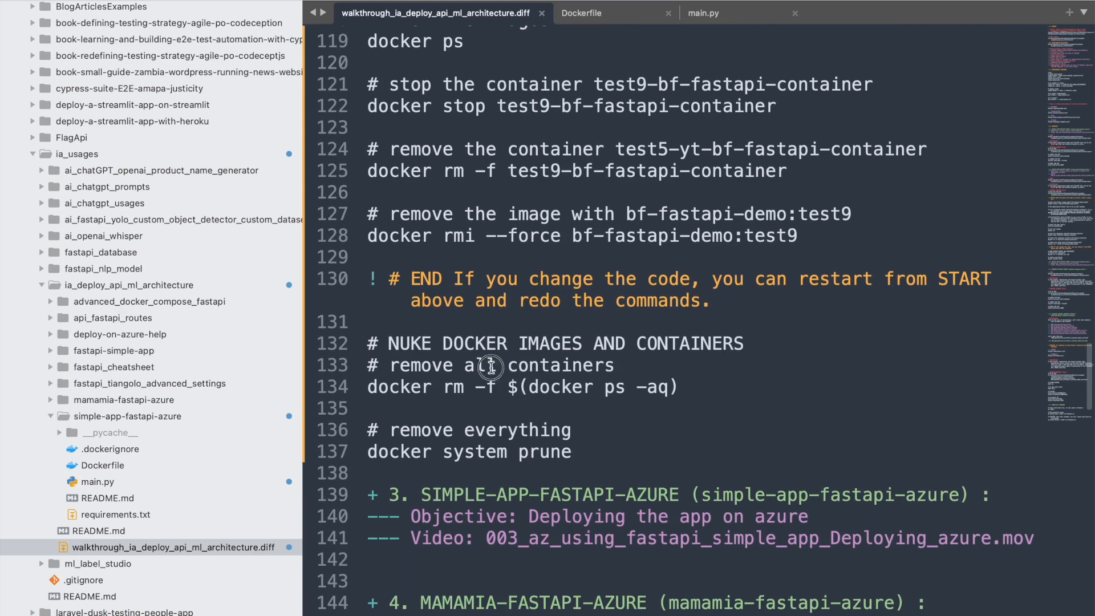
triple_click(523, 387)
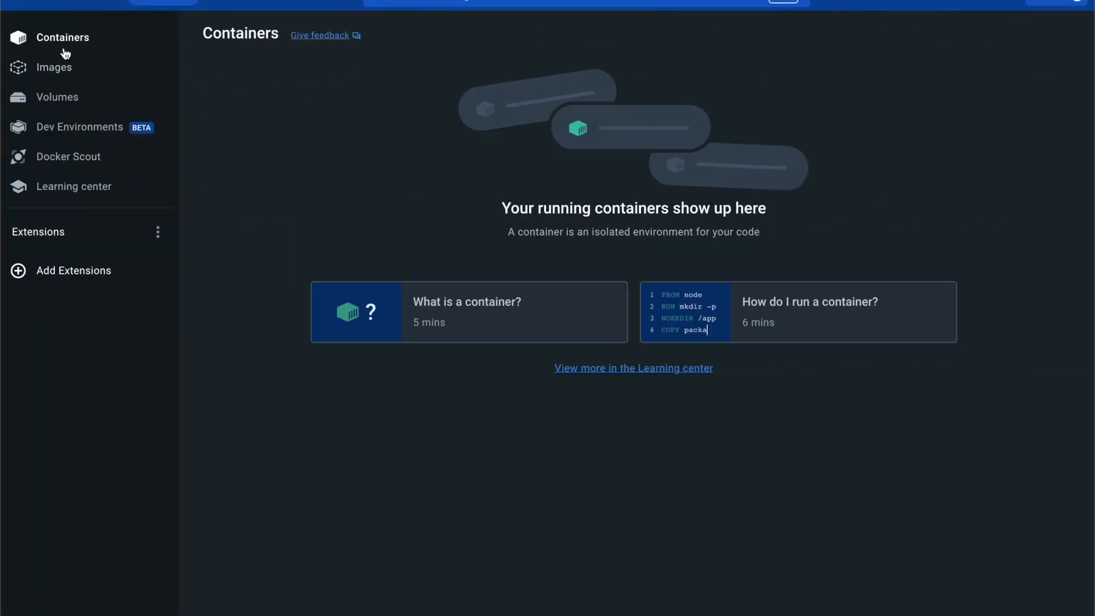
Permanently delete the bf-fastapi-demo:test9 image from the Images list.
left_click(54, 67)
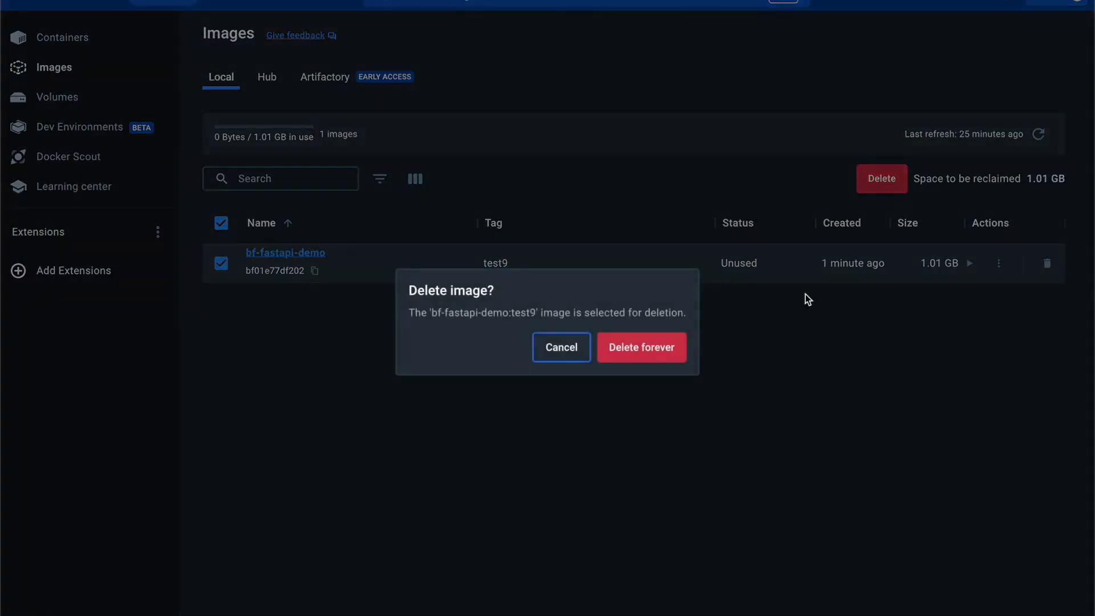
left_click(640, 347)
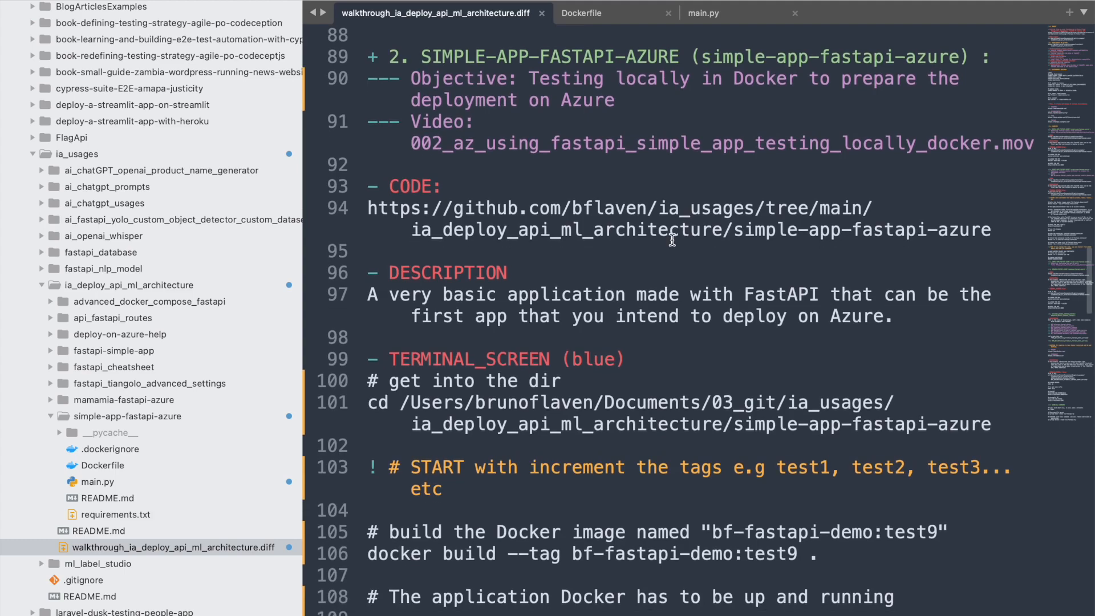
Make the section 3 objective read 'Deploying the simple app on azure', then switch to Chrome.
scroll("down", 3)
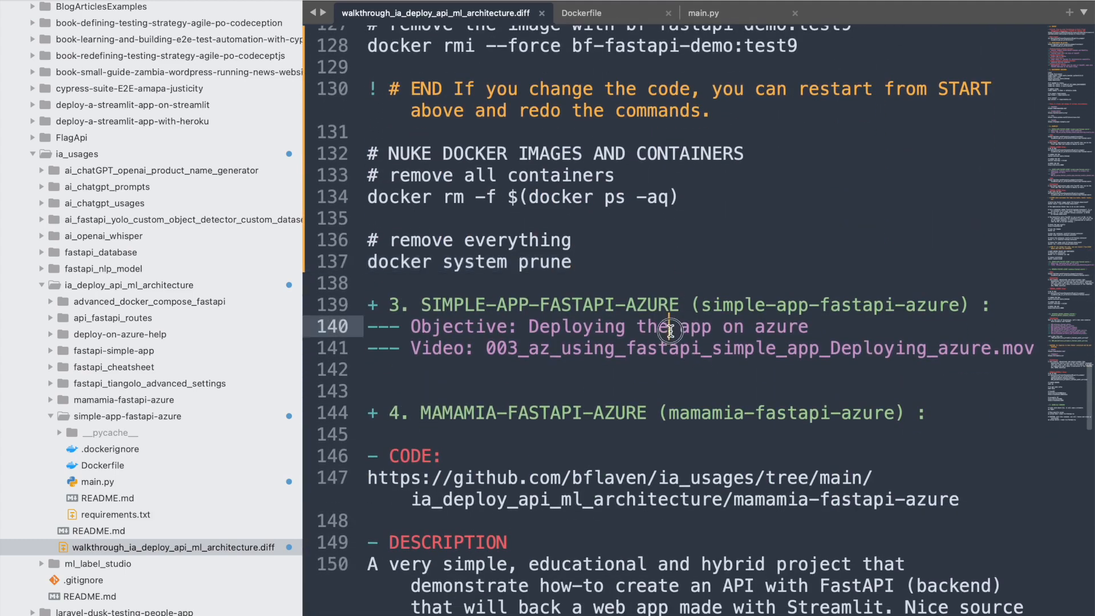
type("simple")
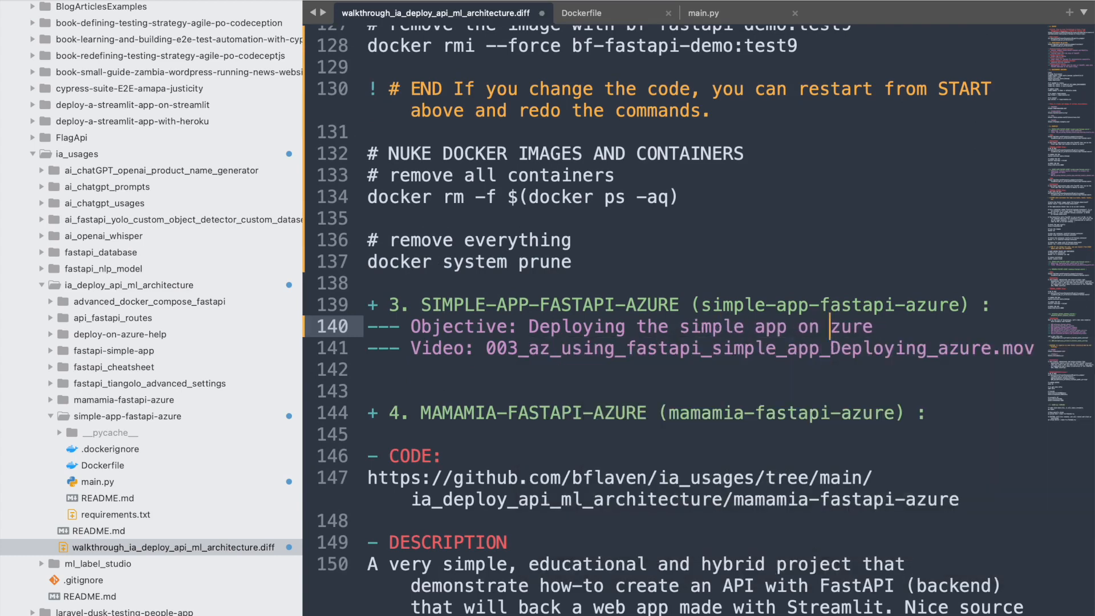
key("cmd+tab")
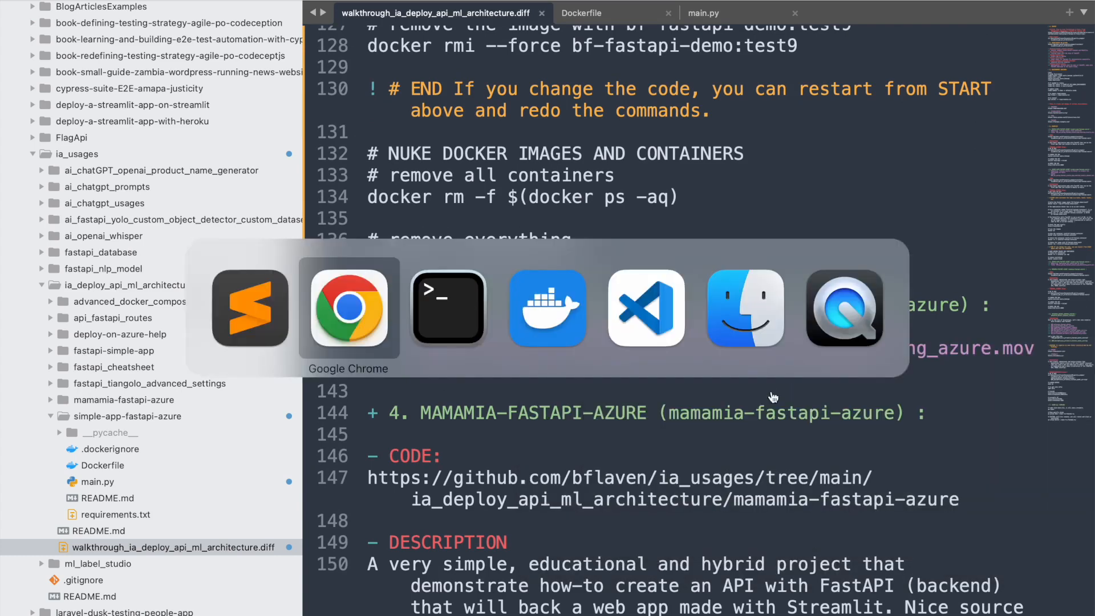
left_click(349, 308)
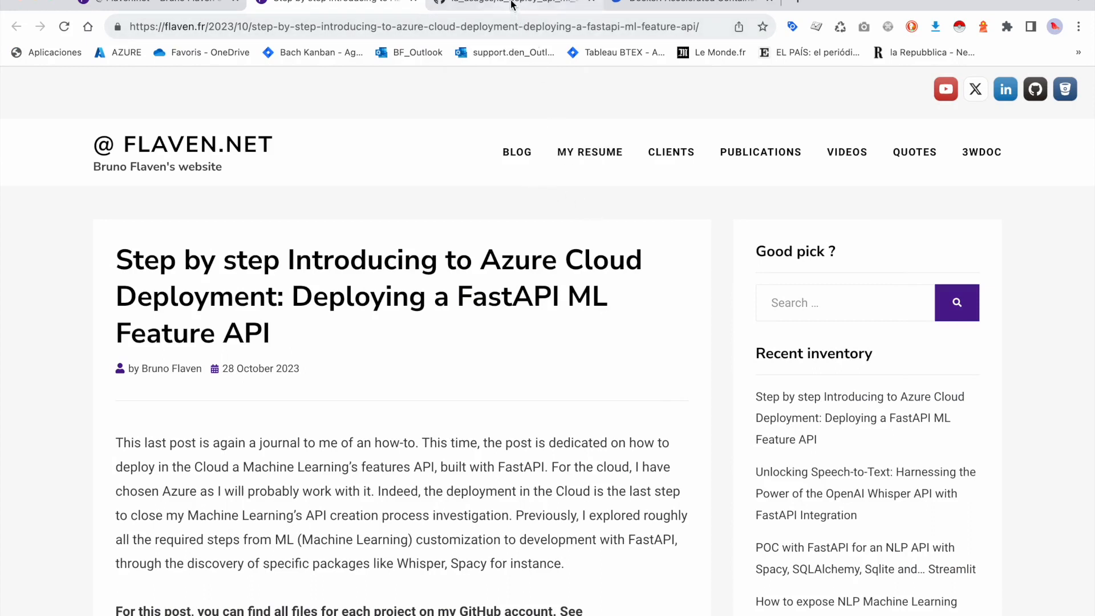
Open the site's YouTube channel in a new tab beside the Azure article.
right_click(946, 89)
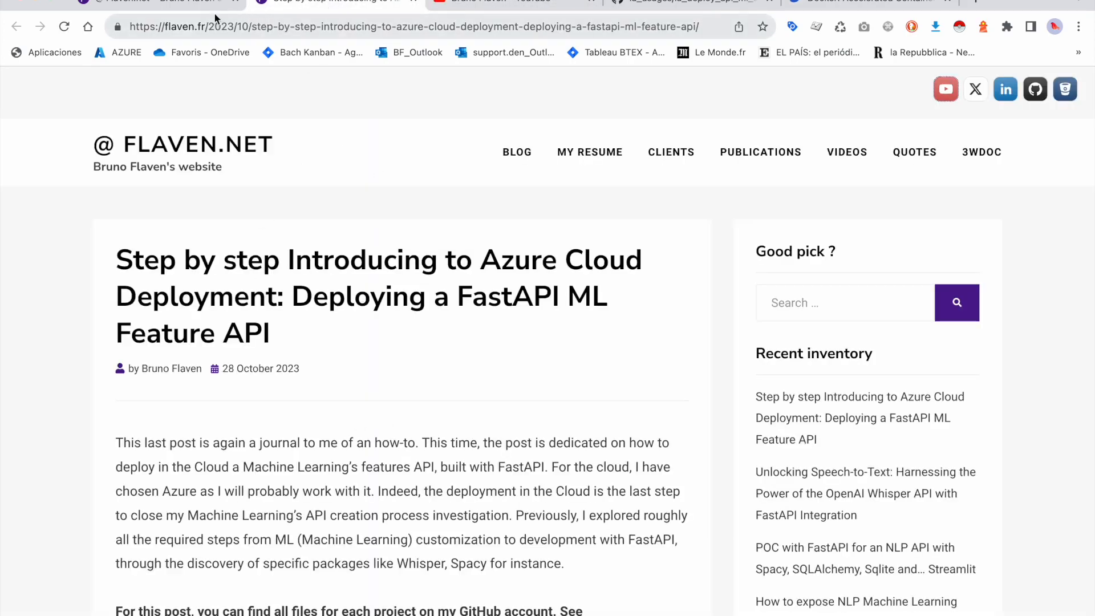
scroll("down", 3)
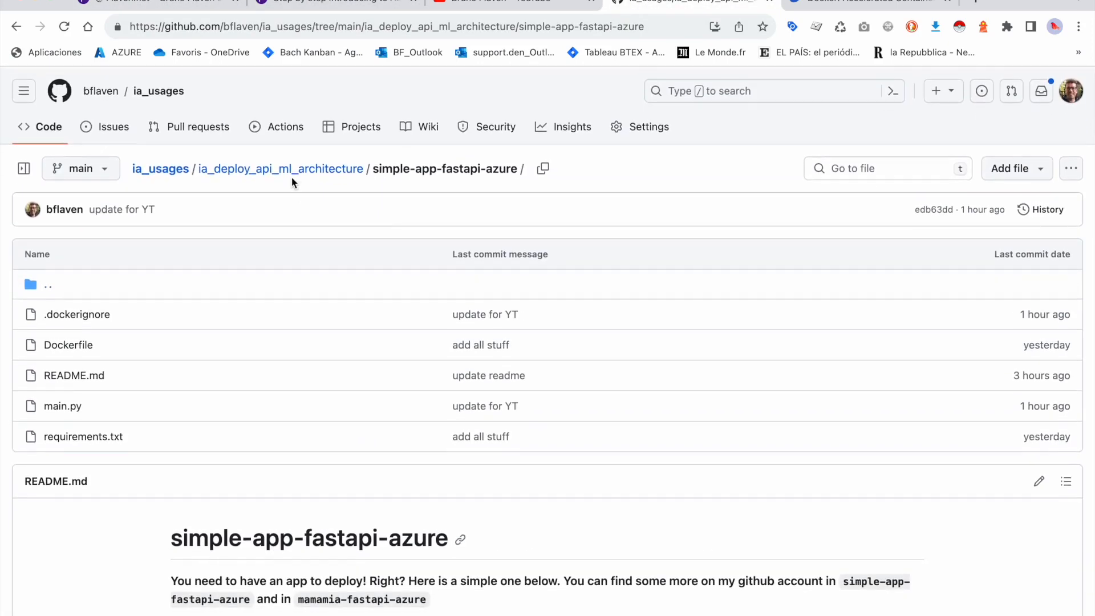
View walkthrough_ia_deploy_api_ml_architecture.diff on GitHub, then return to the folder listing.
left_click(281, 169)
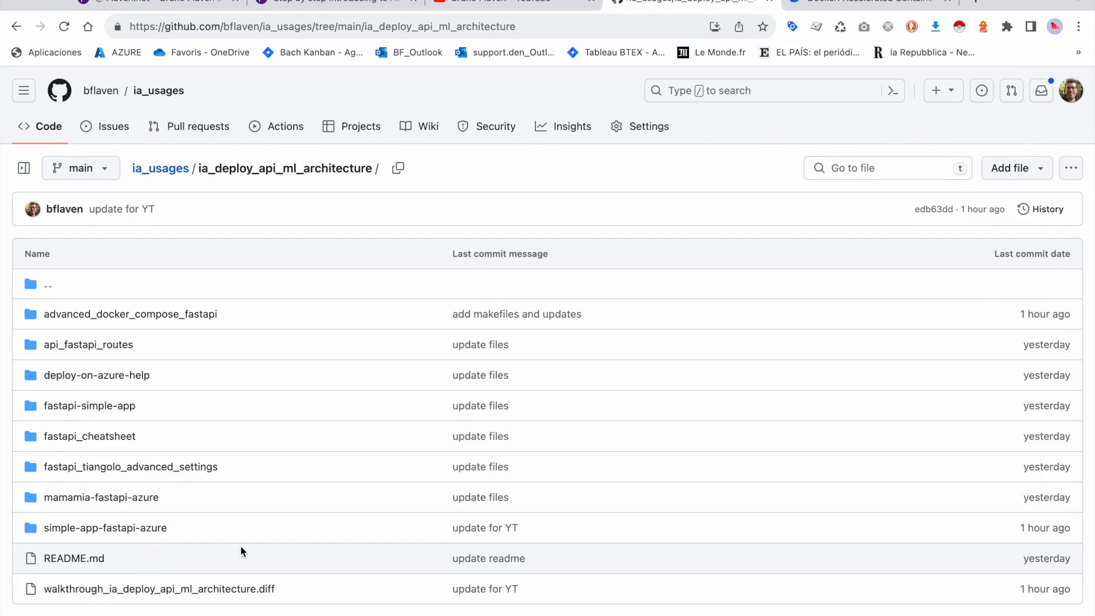
left_click(159, 589)
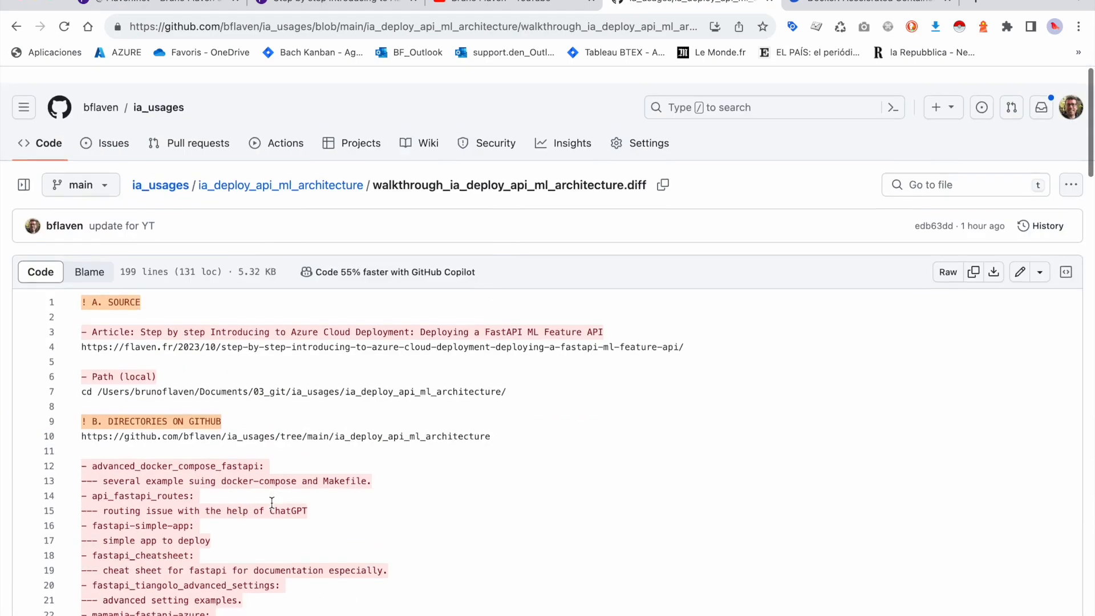
left_click(281, 167)
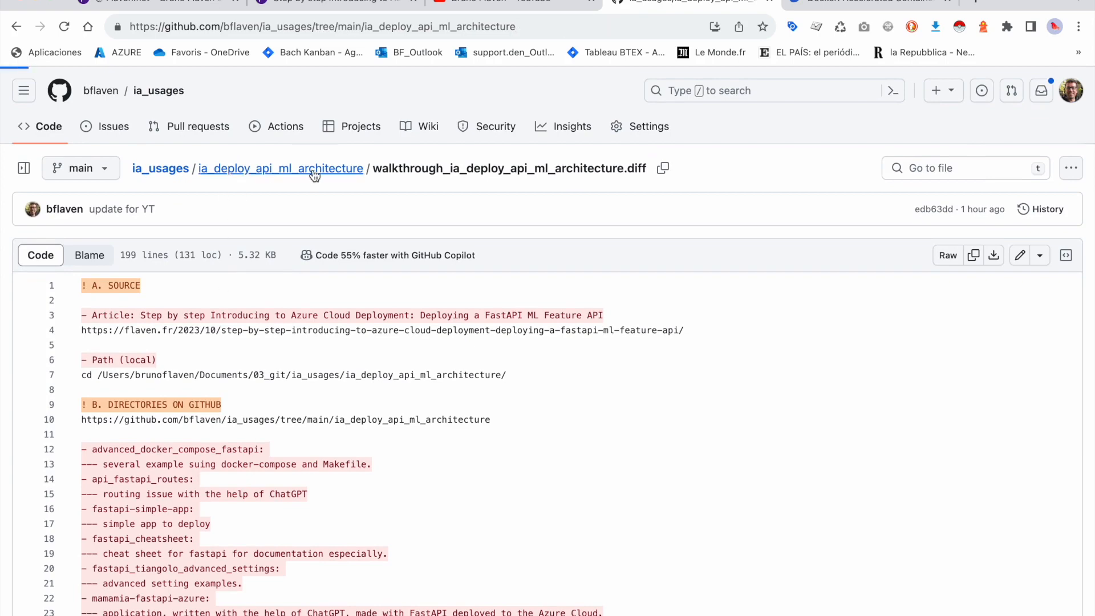
left_click(281, 168)
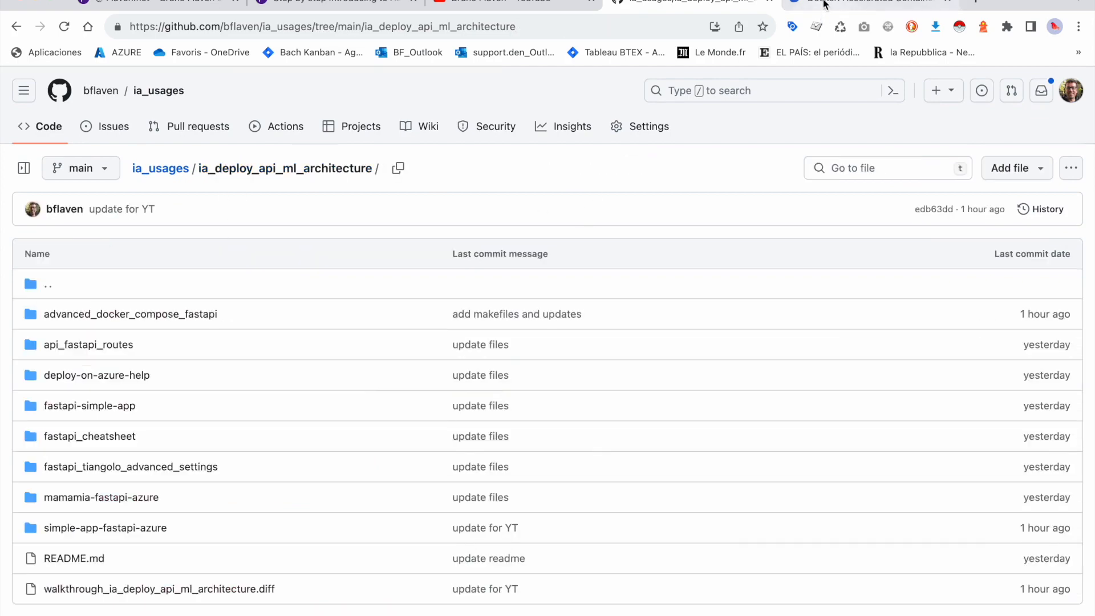